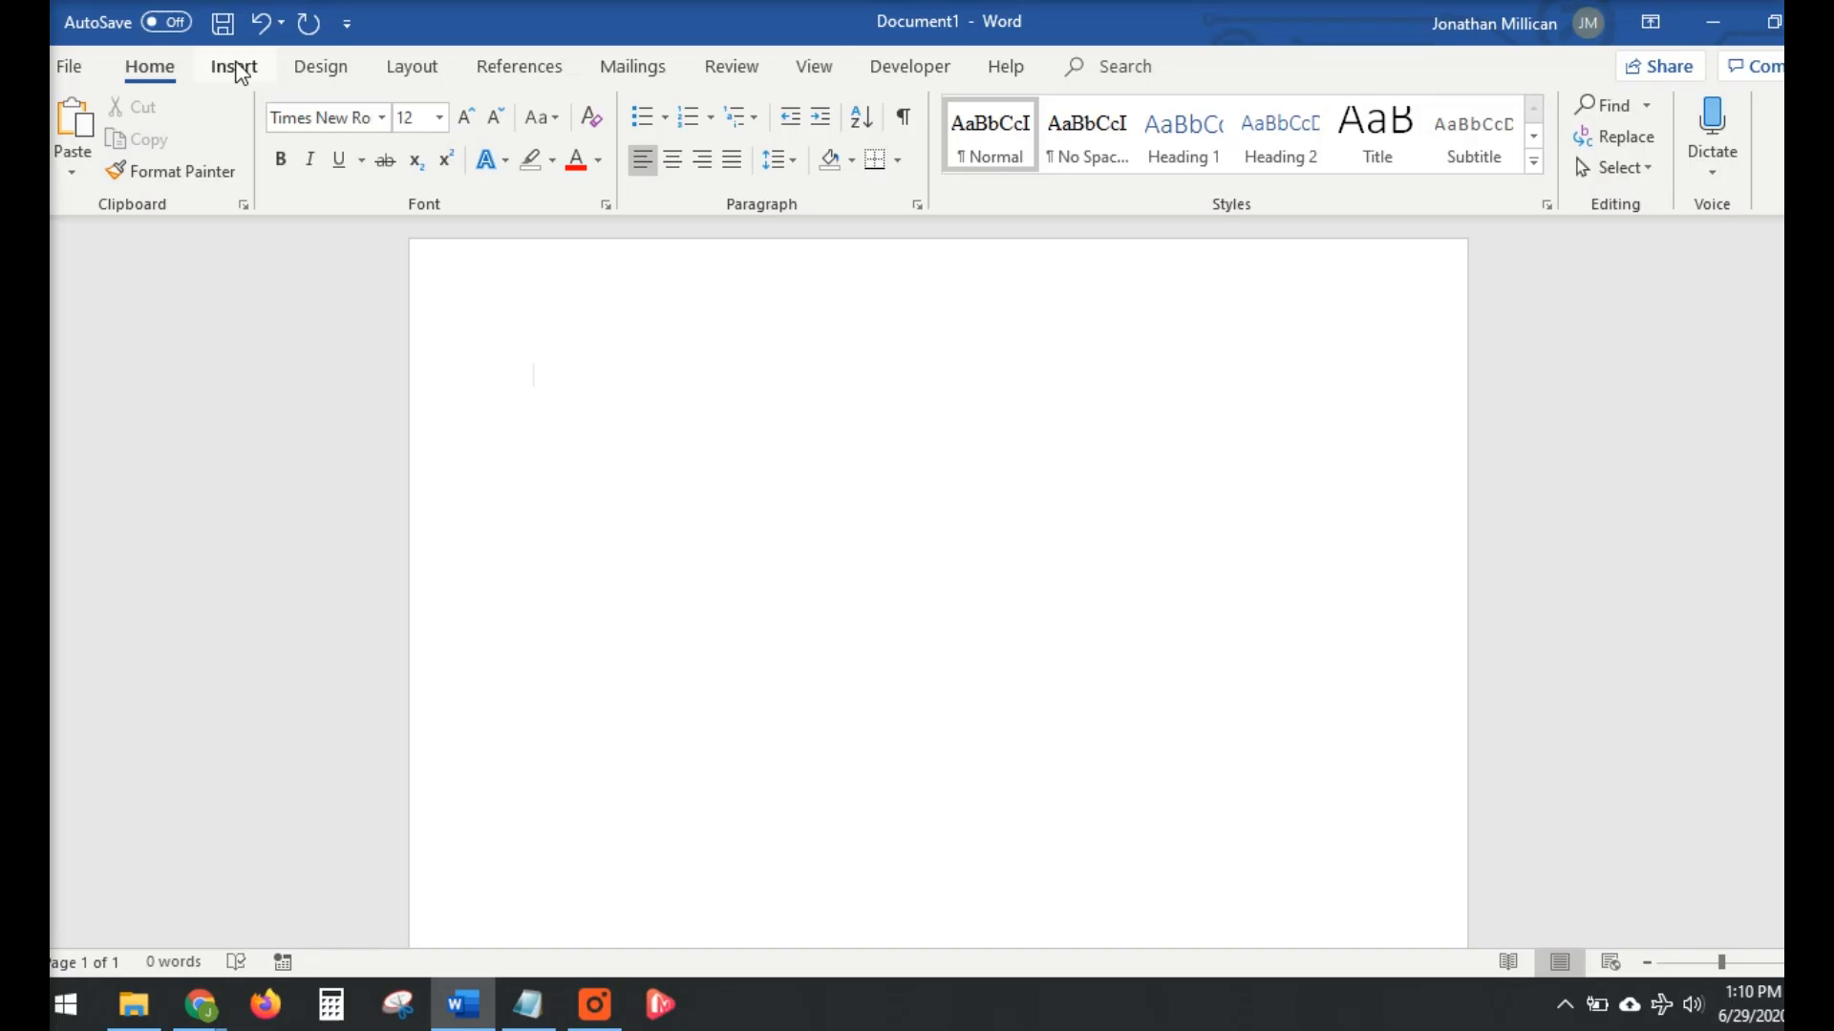
Switch the ribbon to the Insert tools for adding content to the blank page.
left_click(233, 65)
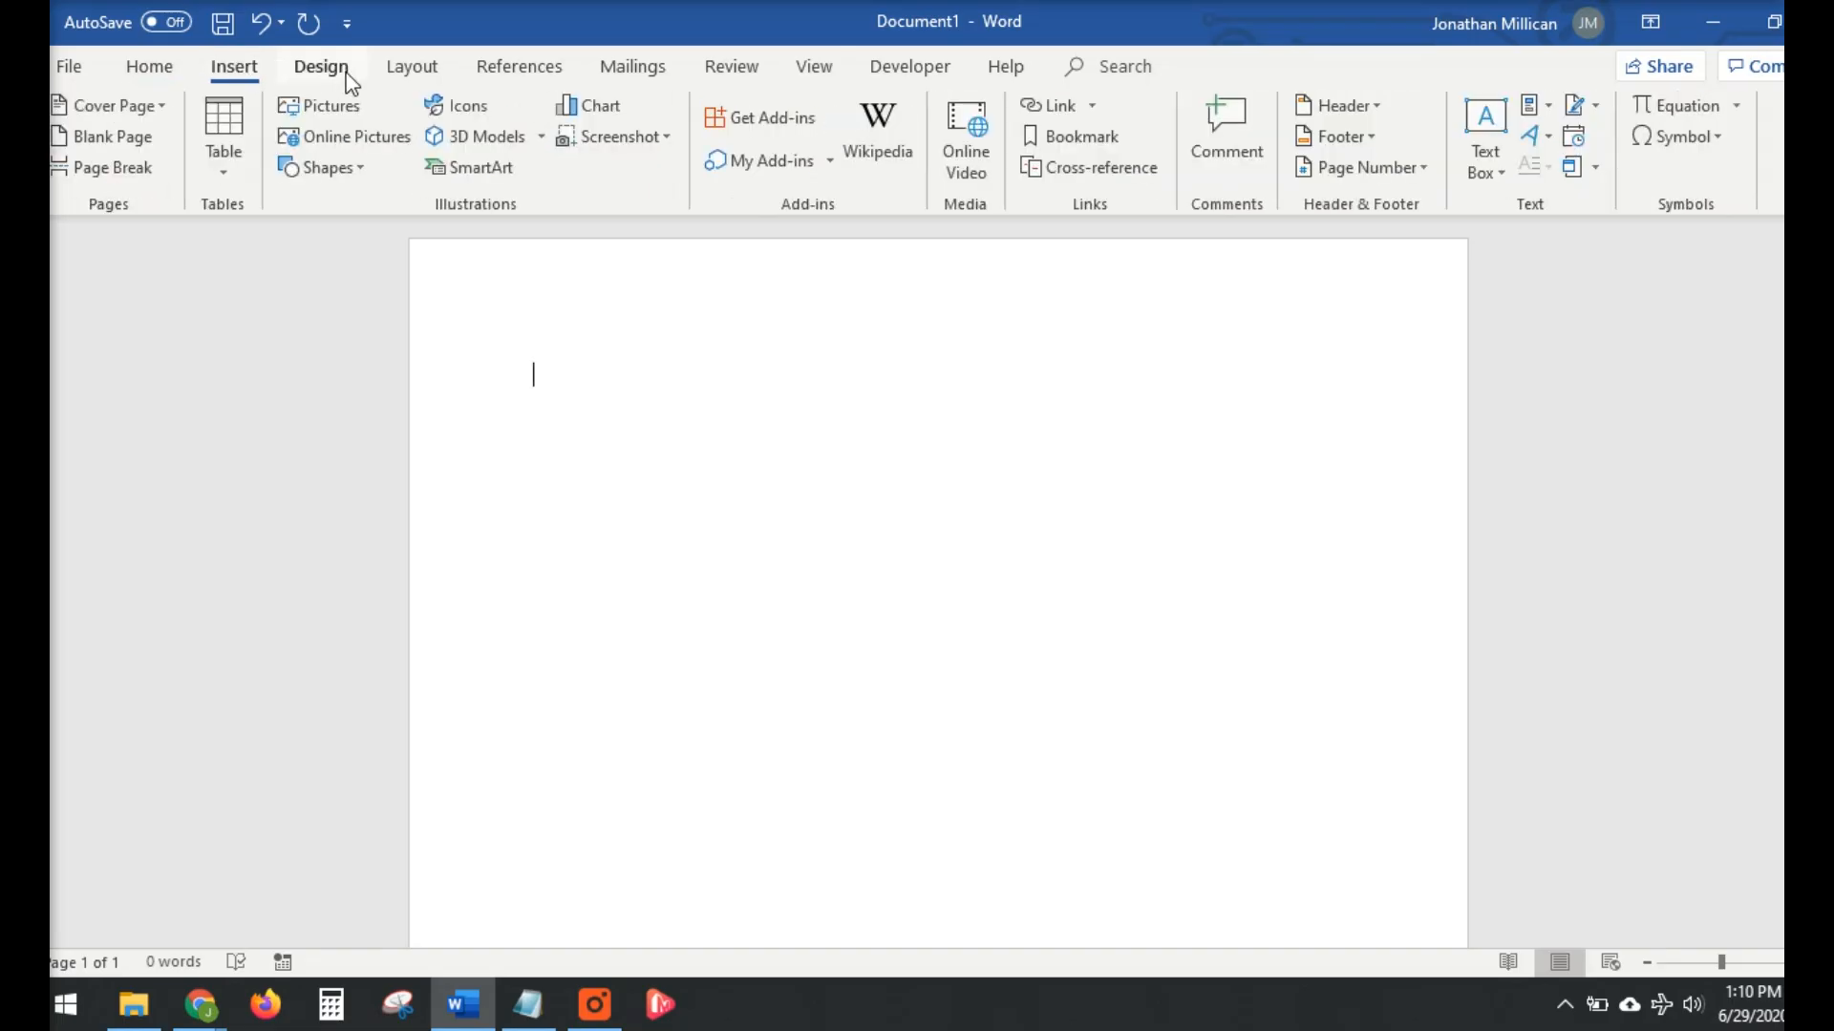
In the Insert Picture chooser on Desktop > Sample Pictures, select all six landscape photos 1 through 6.
left_click(337, 105)
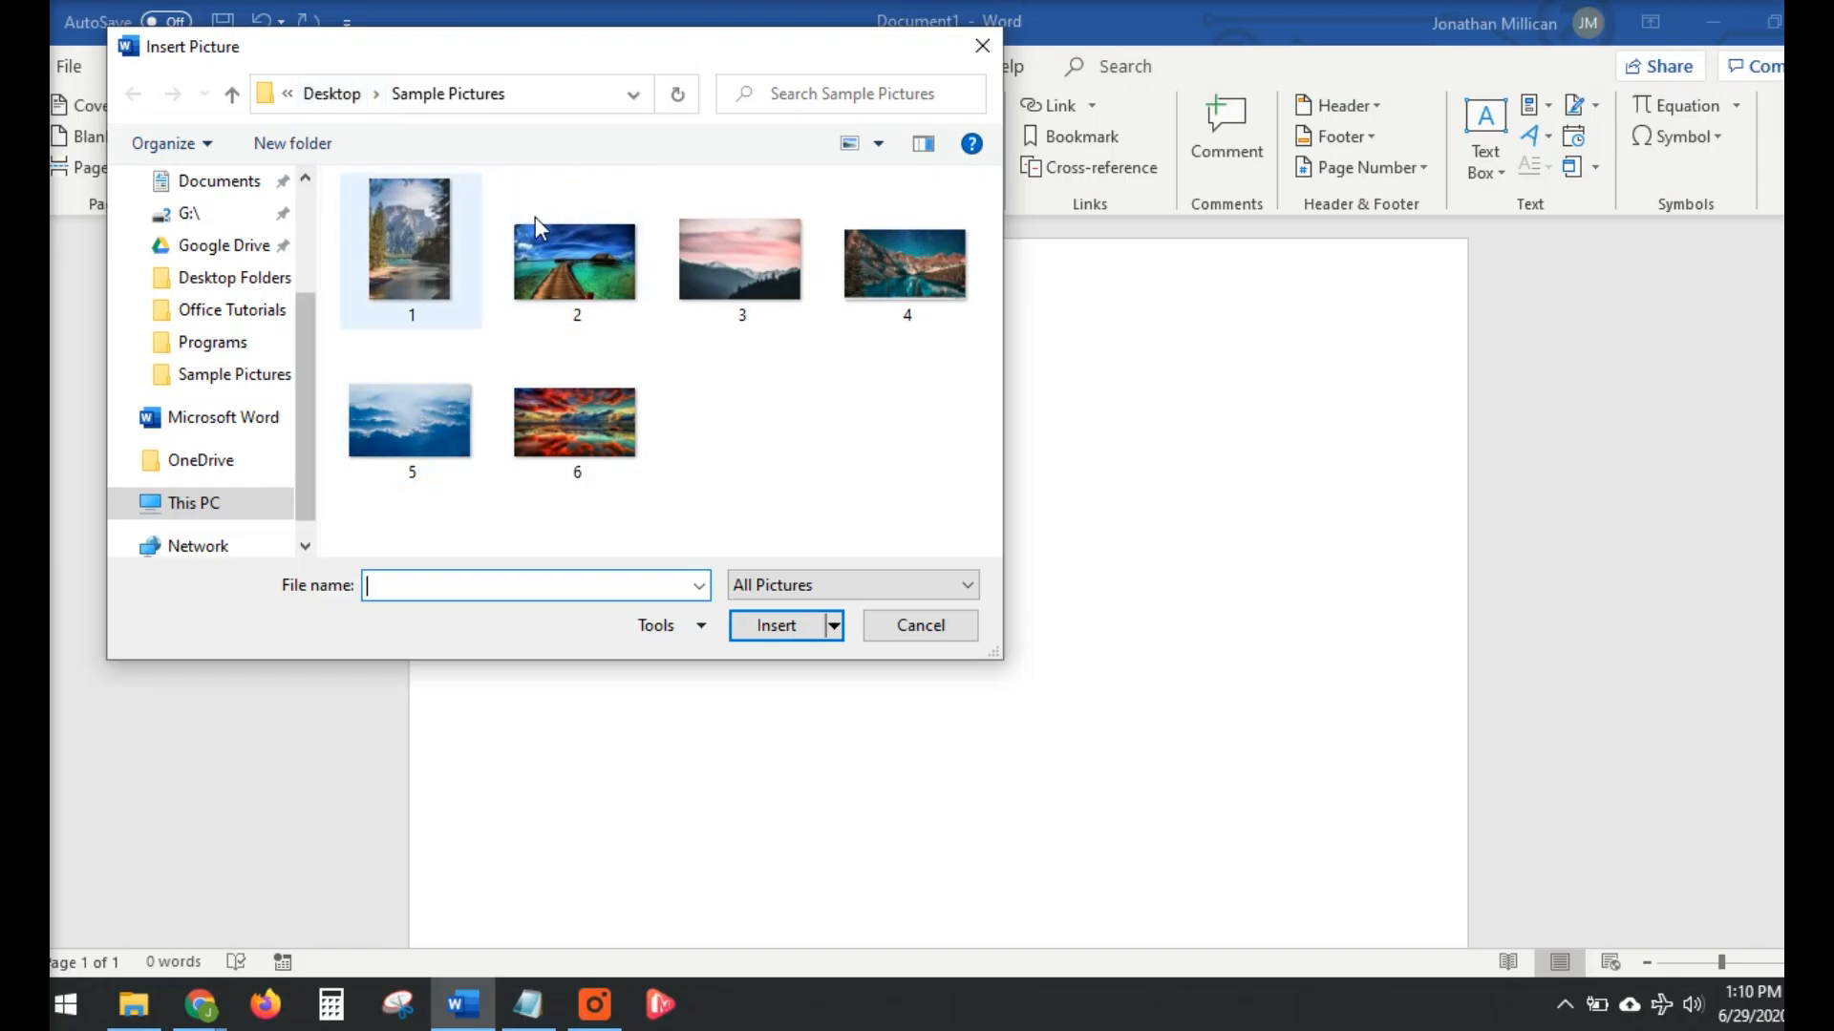
mouse_move(865, 456)
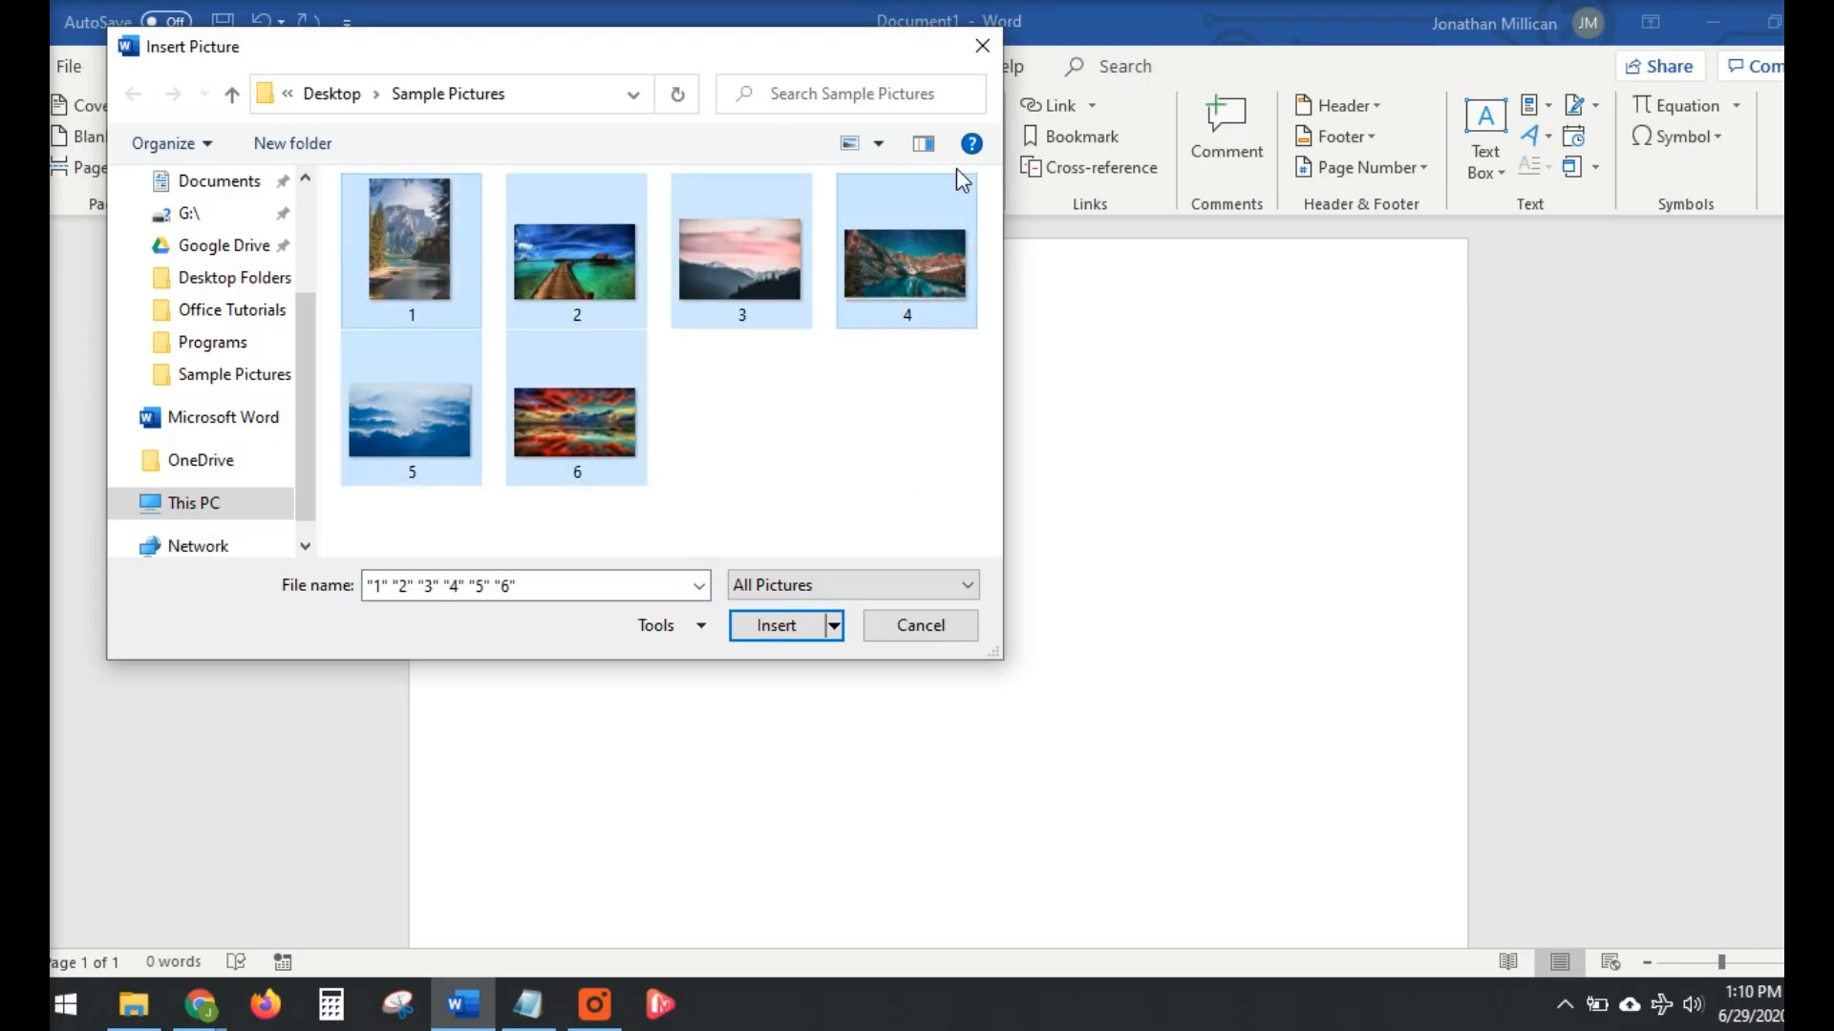
left_click(410, 248)
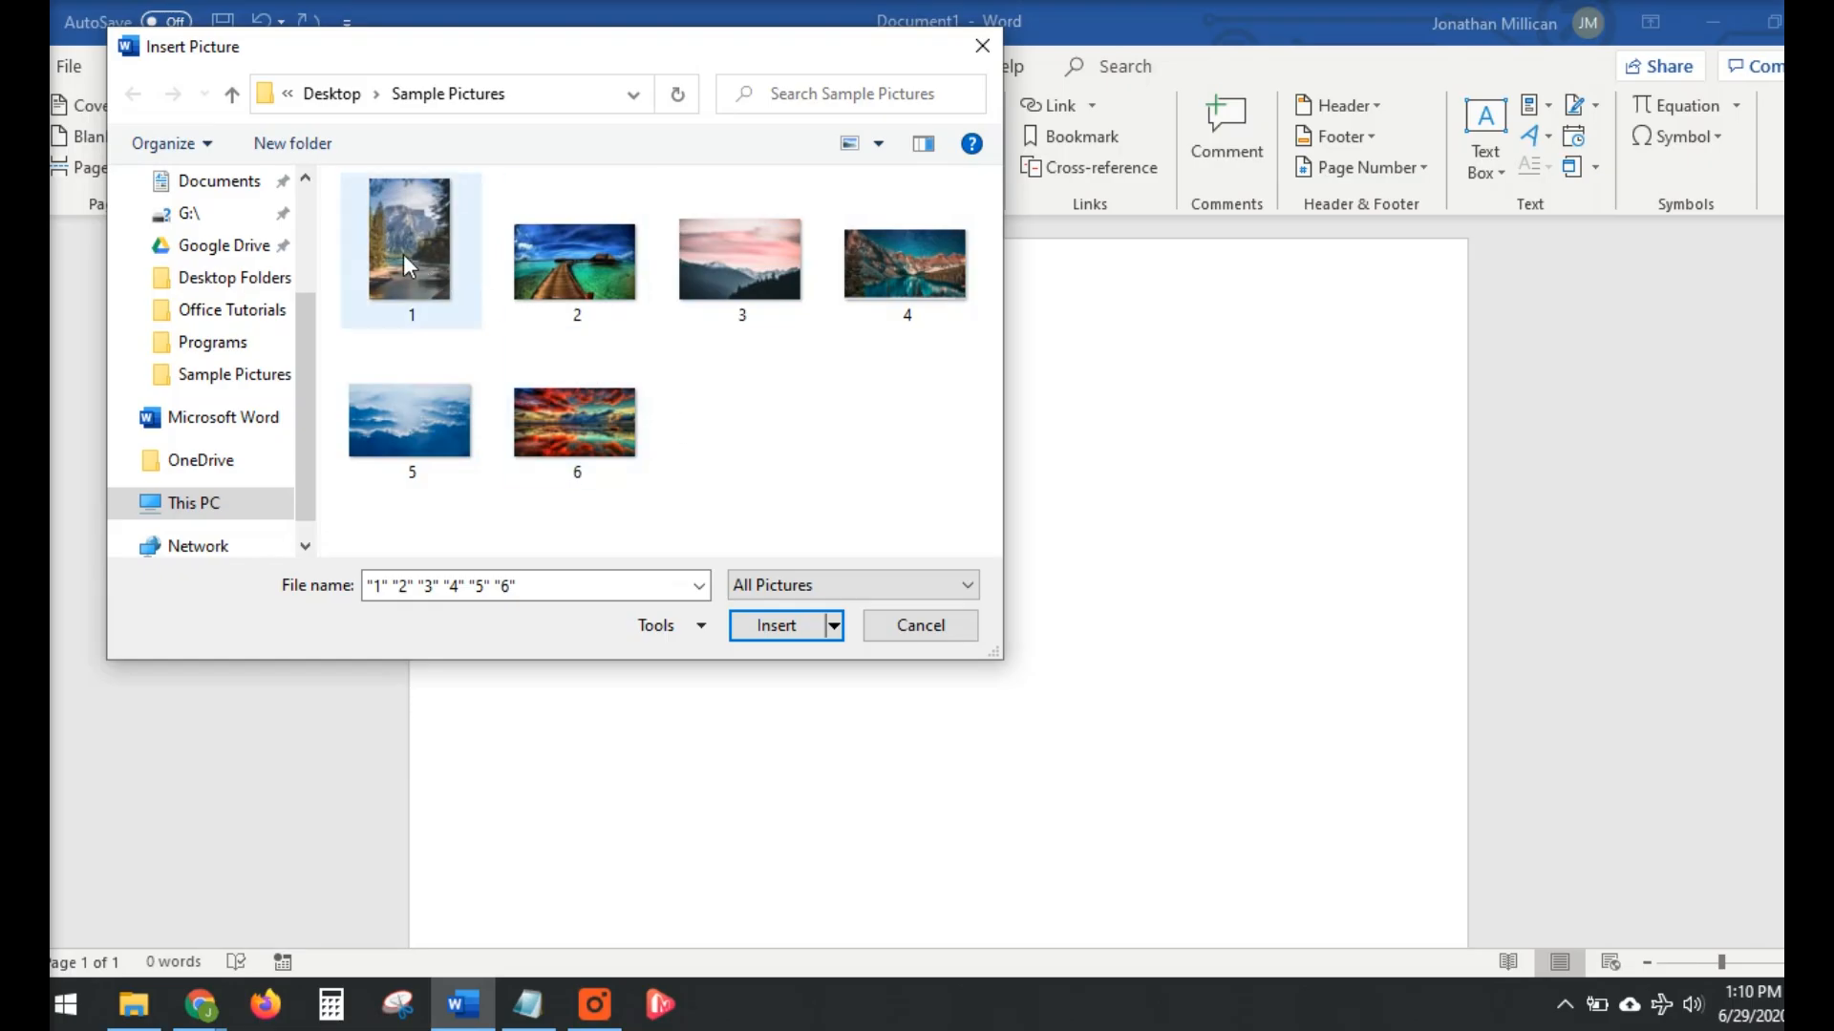
left_click(411, 248)
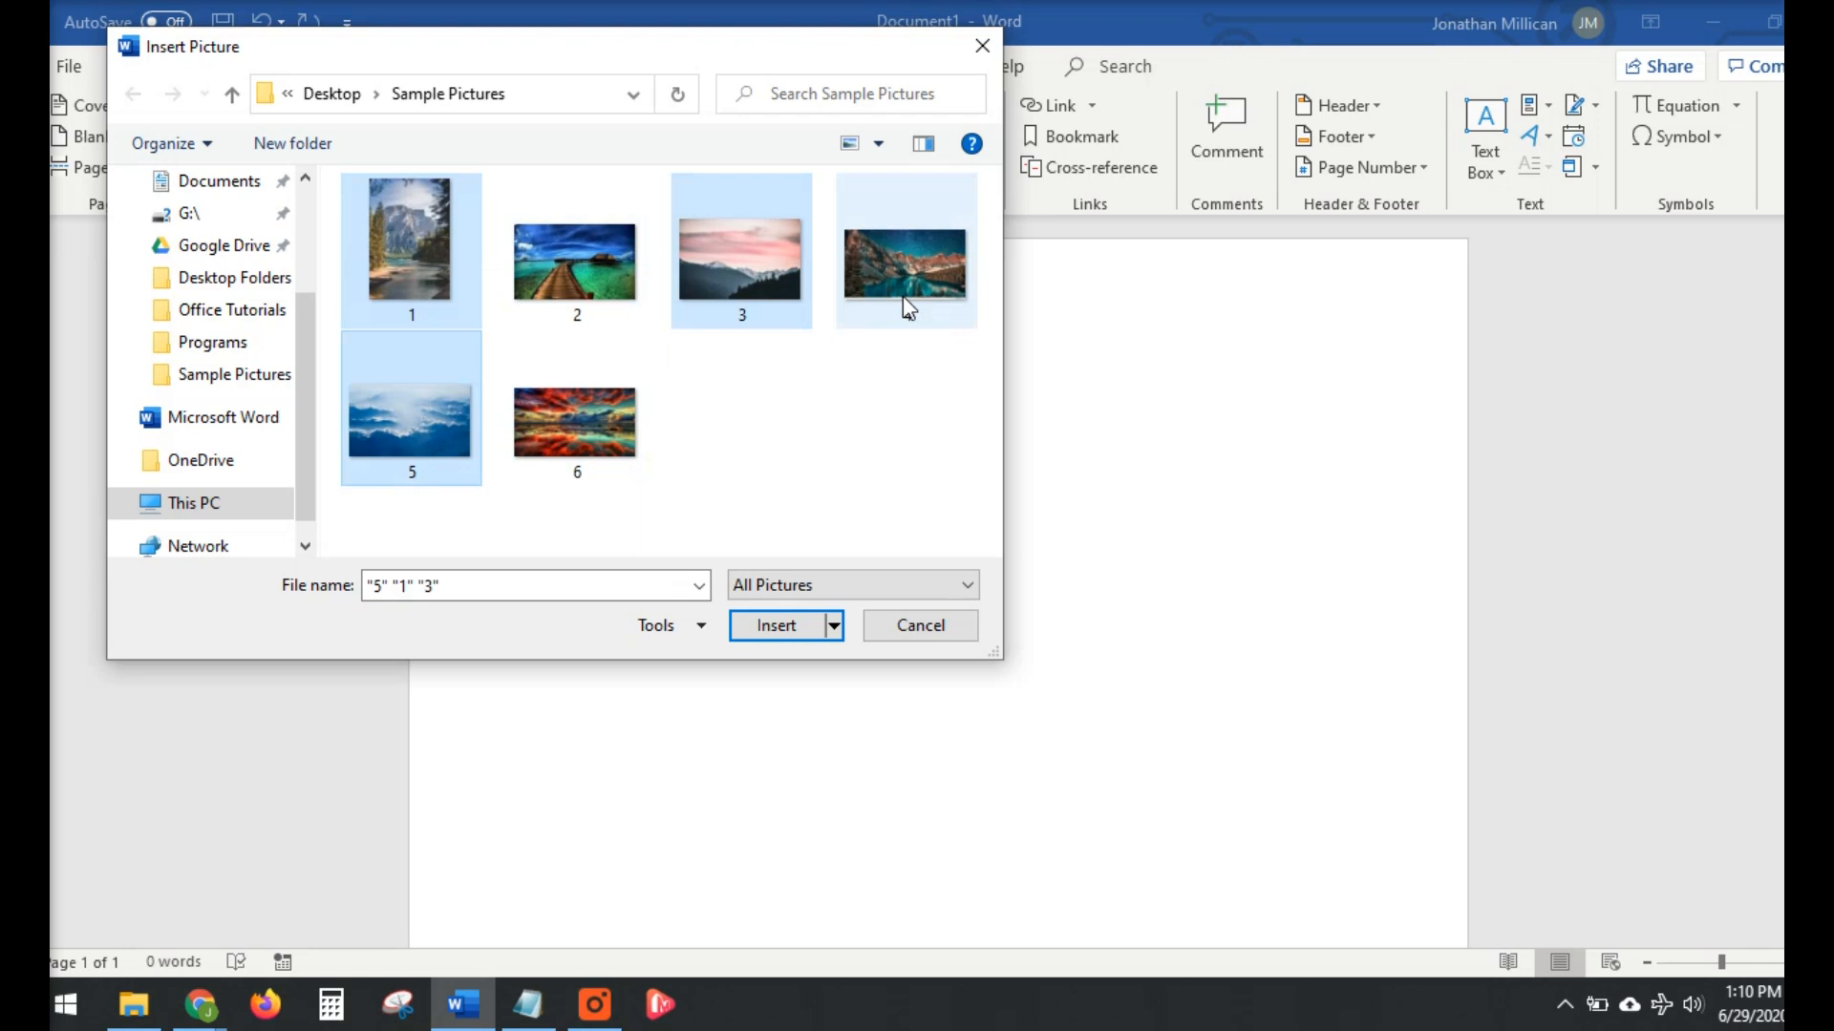
left_click(906, 249)
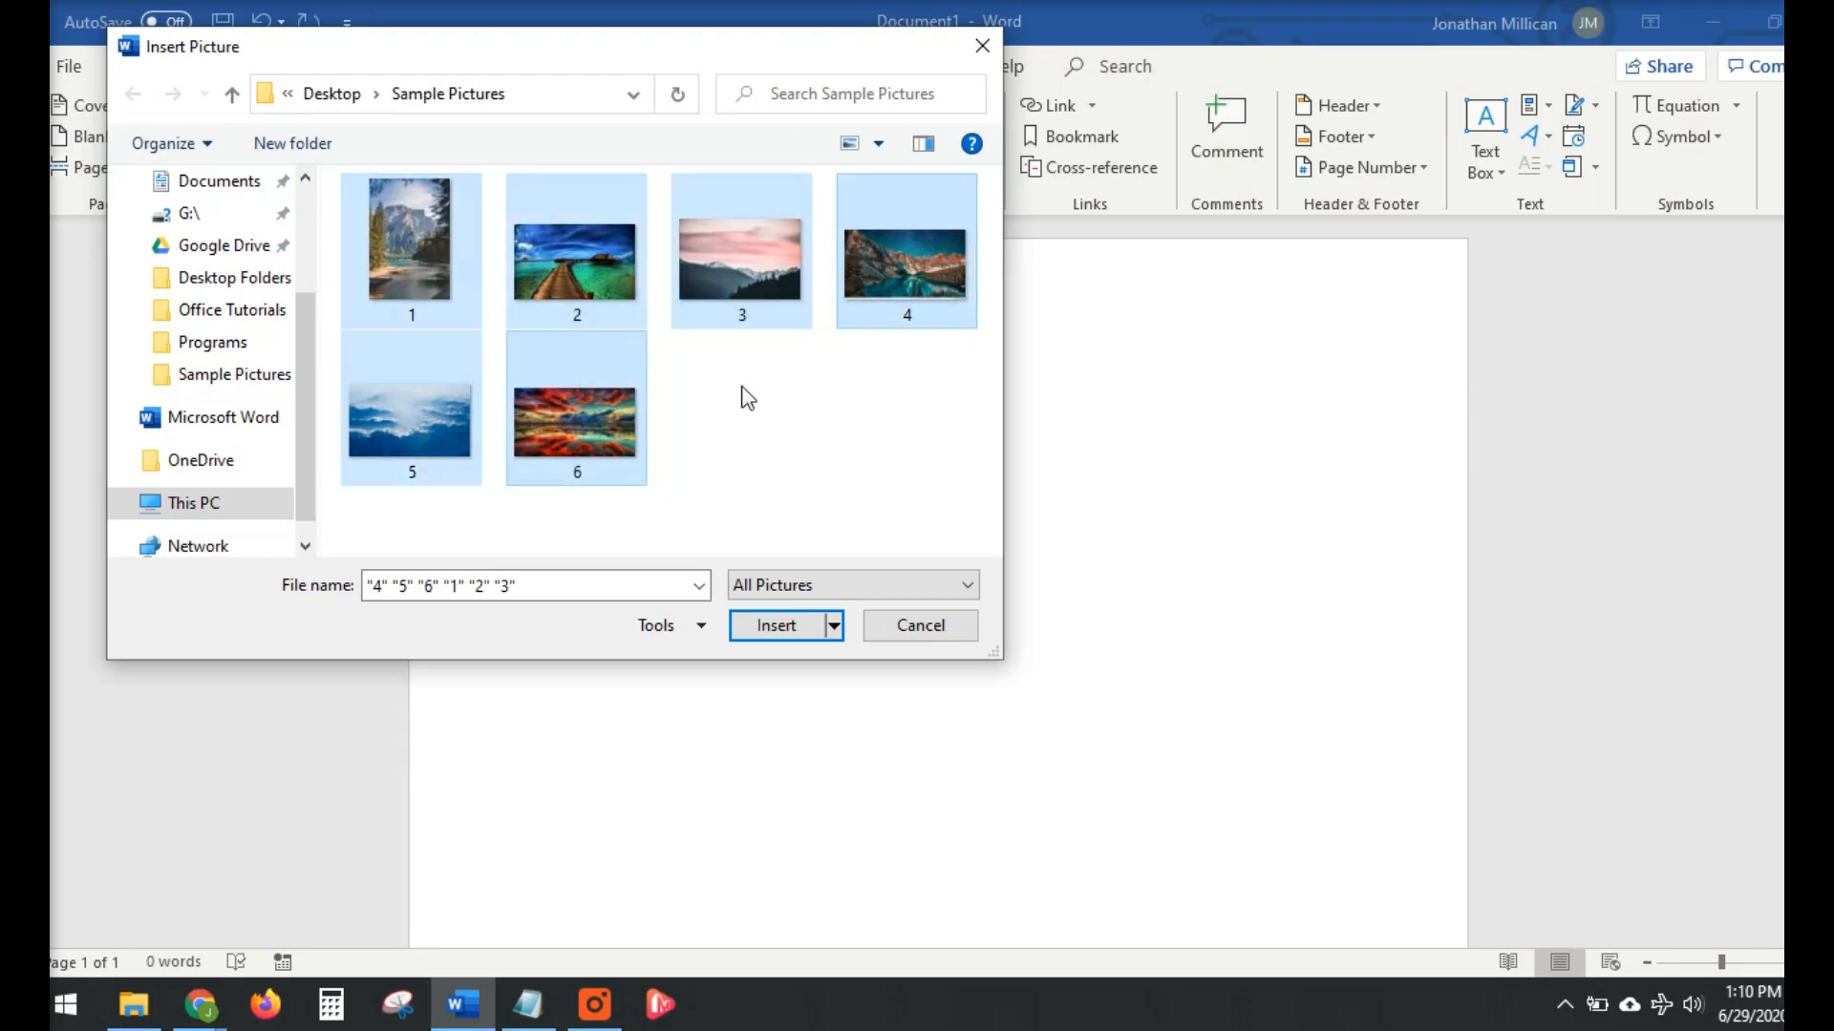
Insert the six chosen photos onto page 1 in three rows and return to the Home tools.
left_click(775, 624)
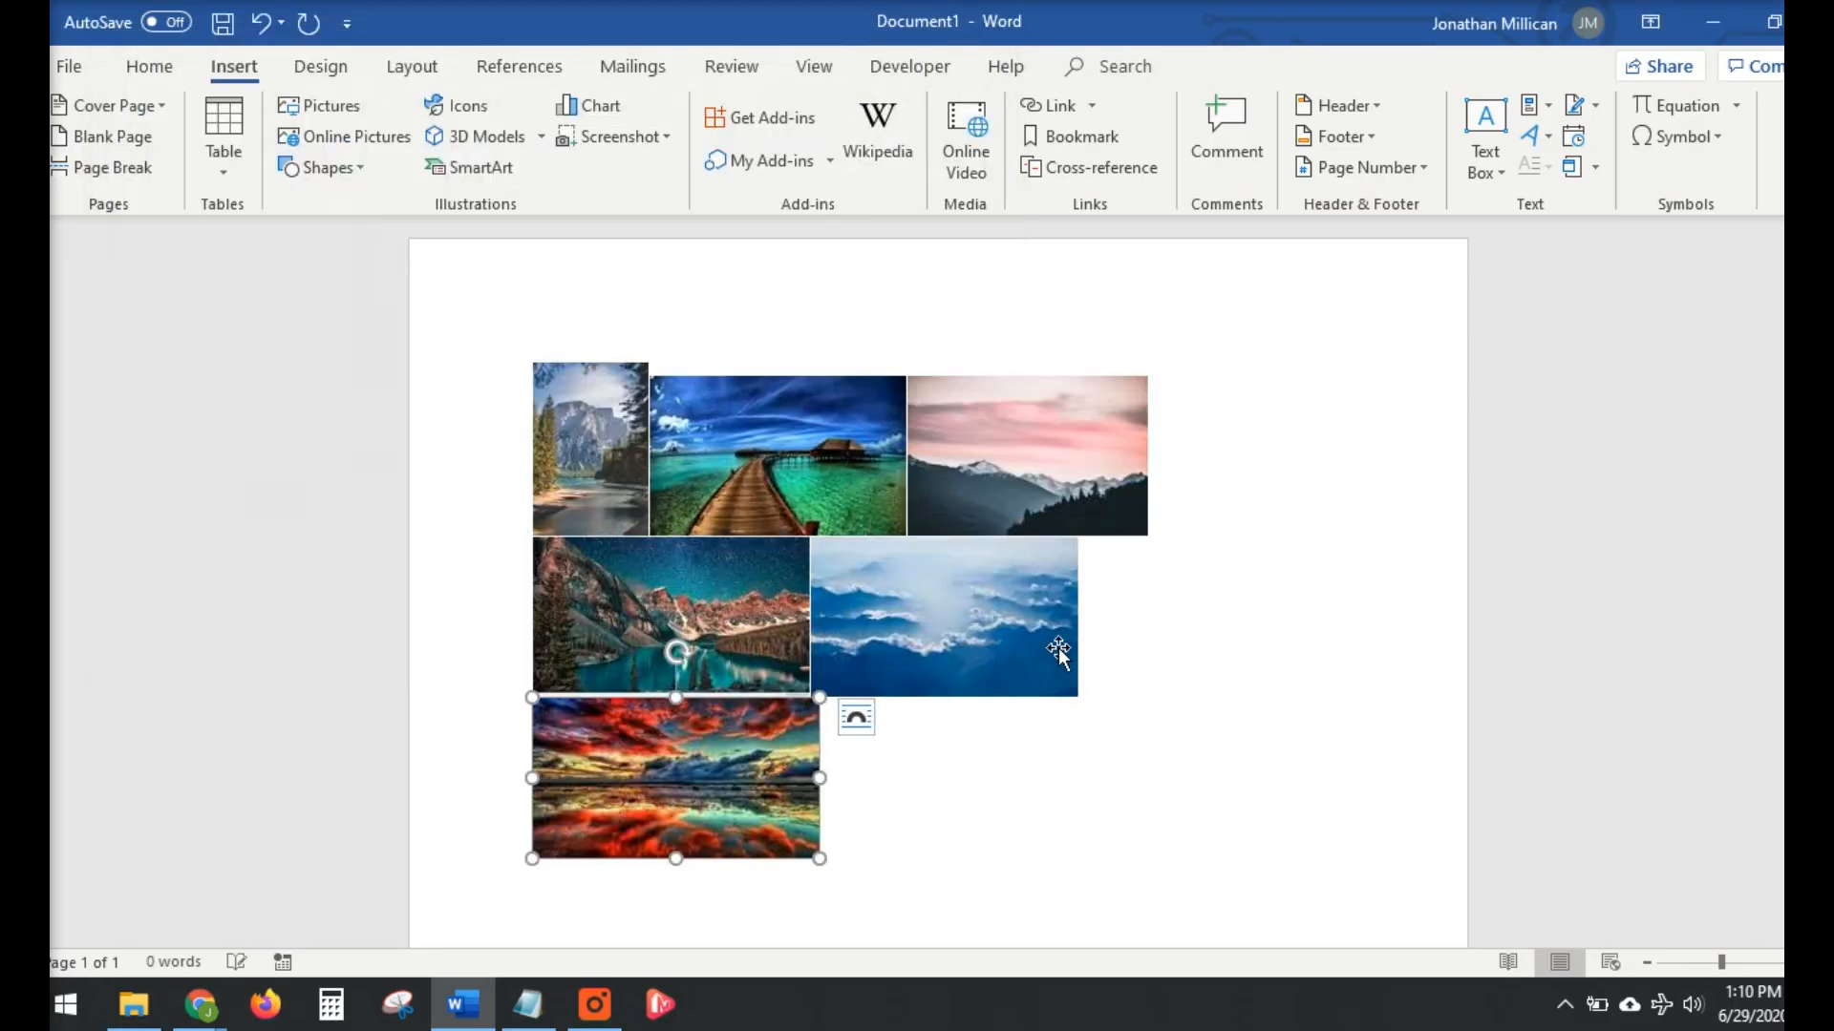
left_click(1071, 774)
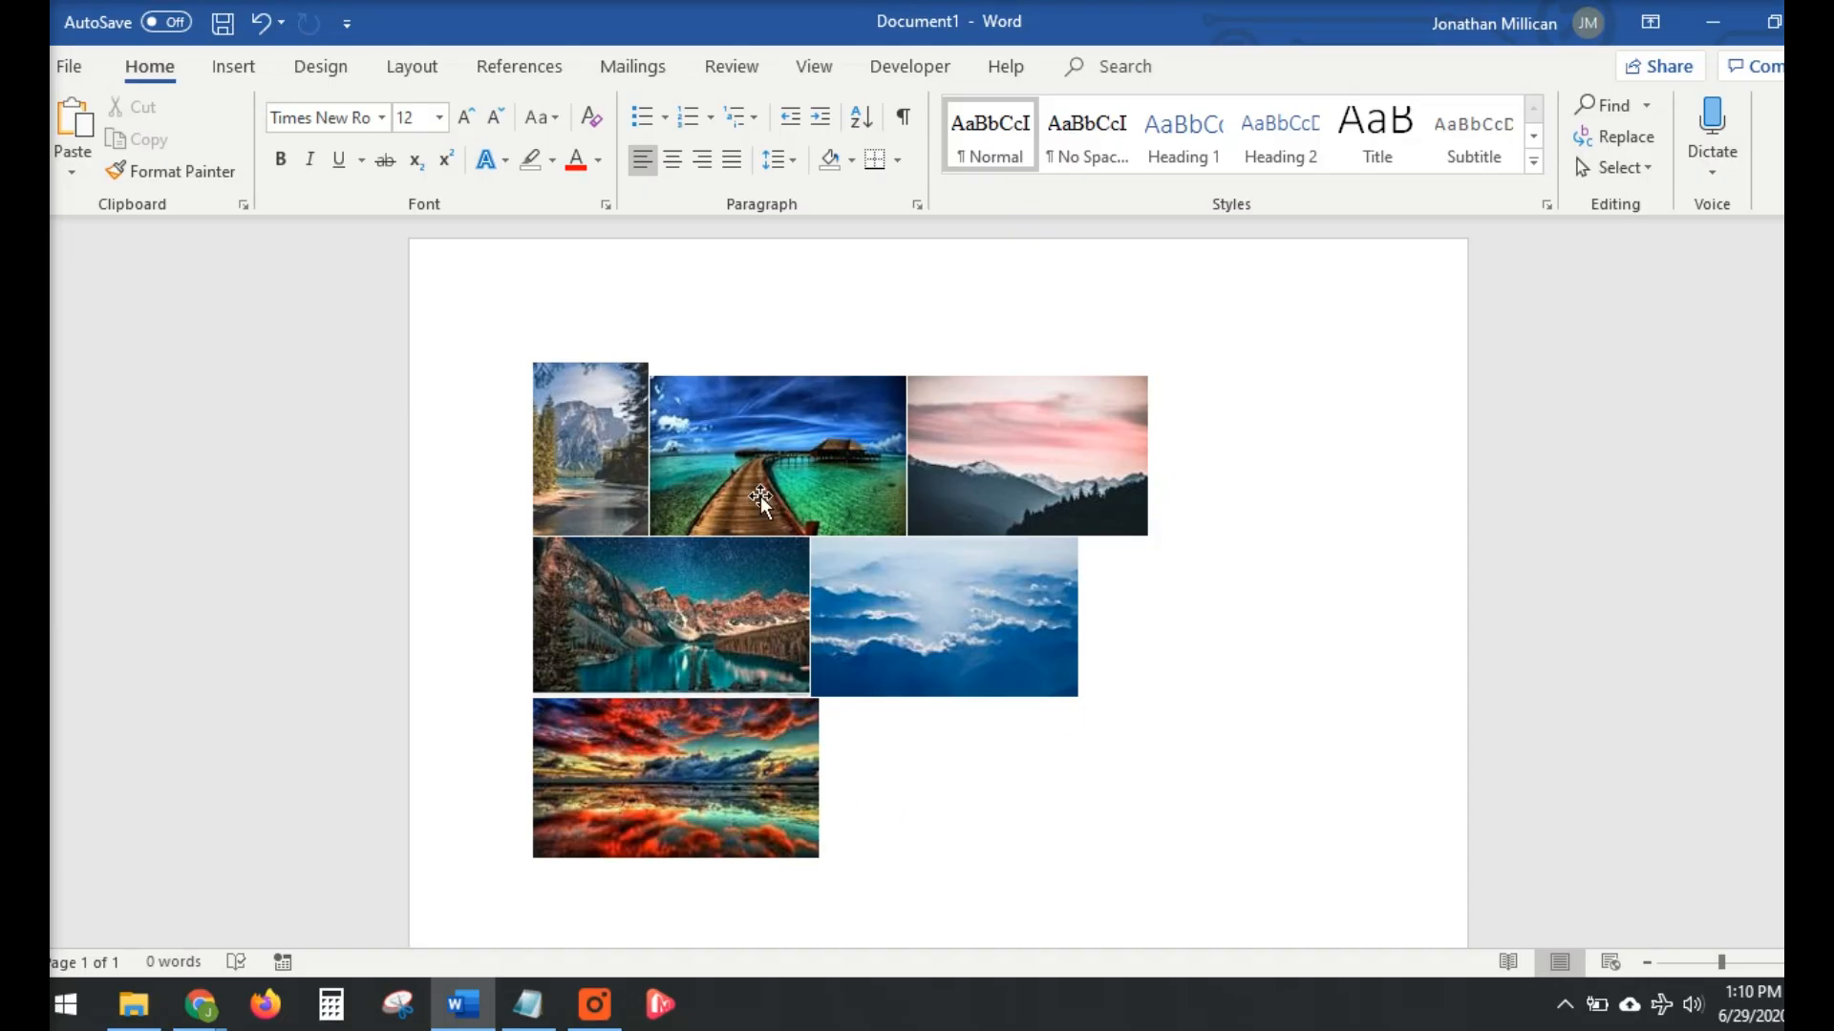
mouse_move(670, 800)
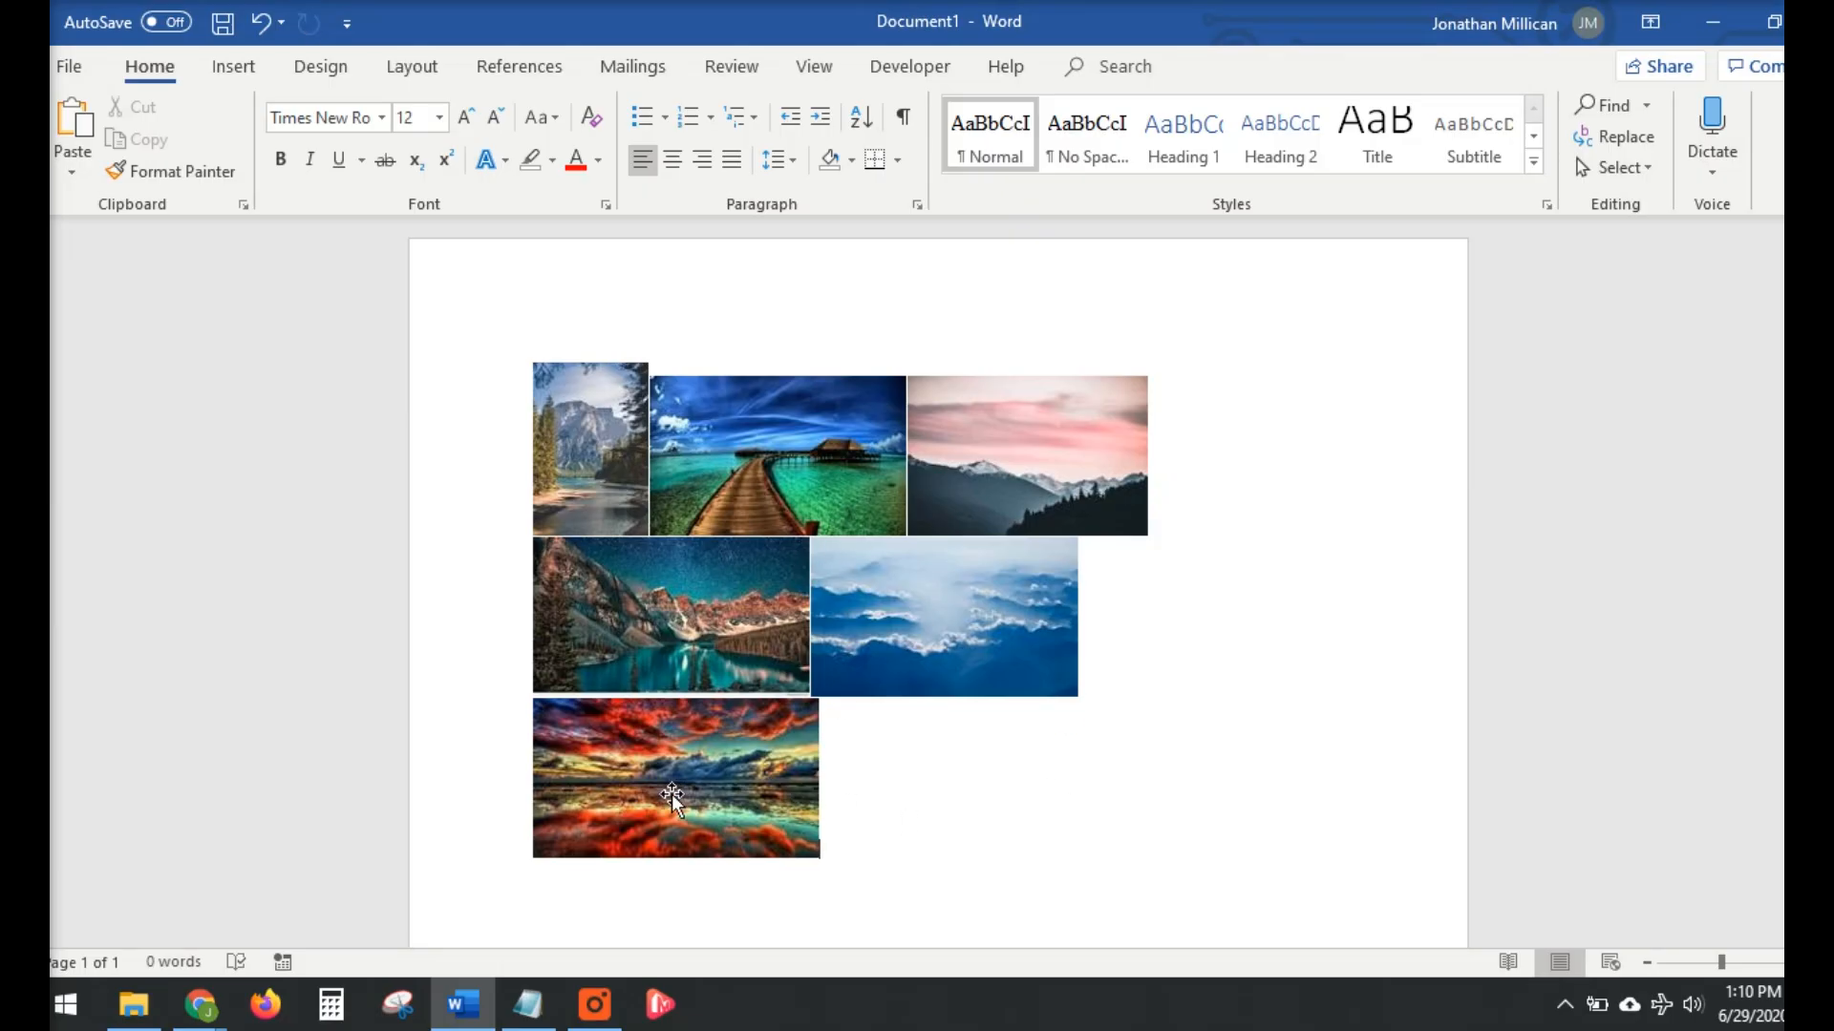
Set the red sunset reflection photo to Behind Text wrapping so it floats lower on the page.
left_click(674, 777)
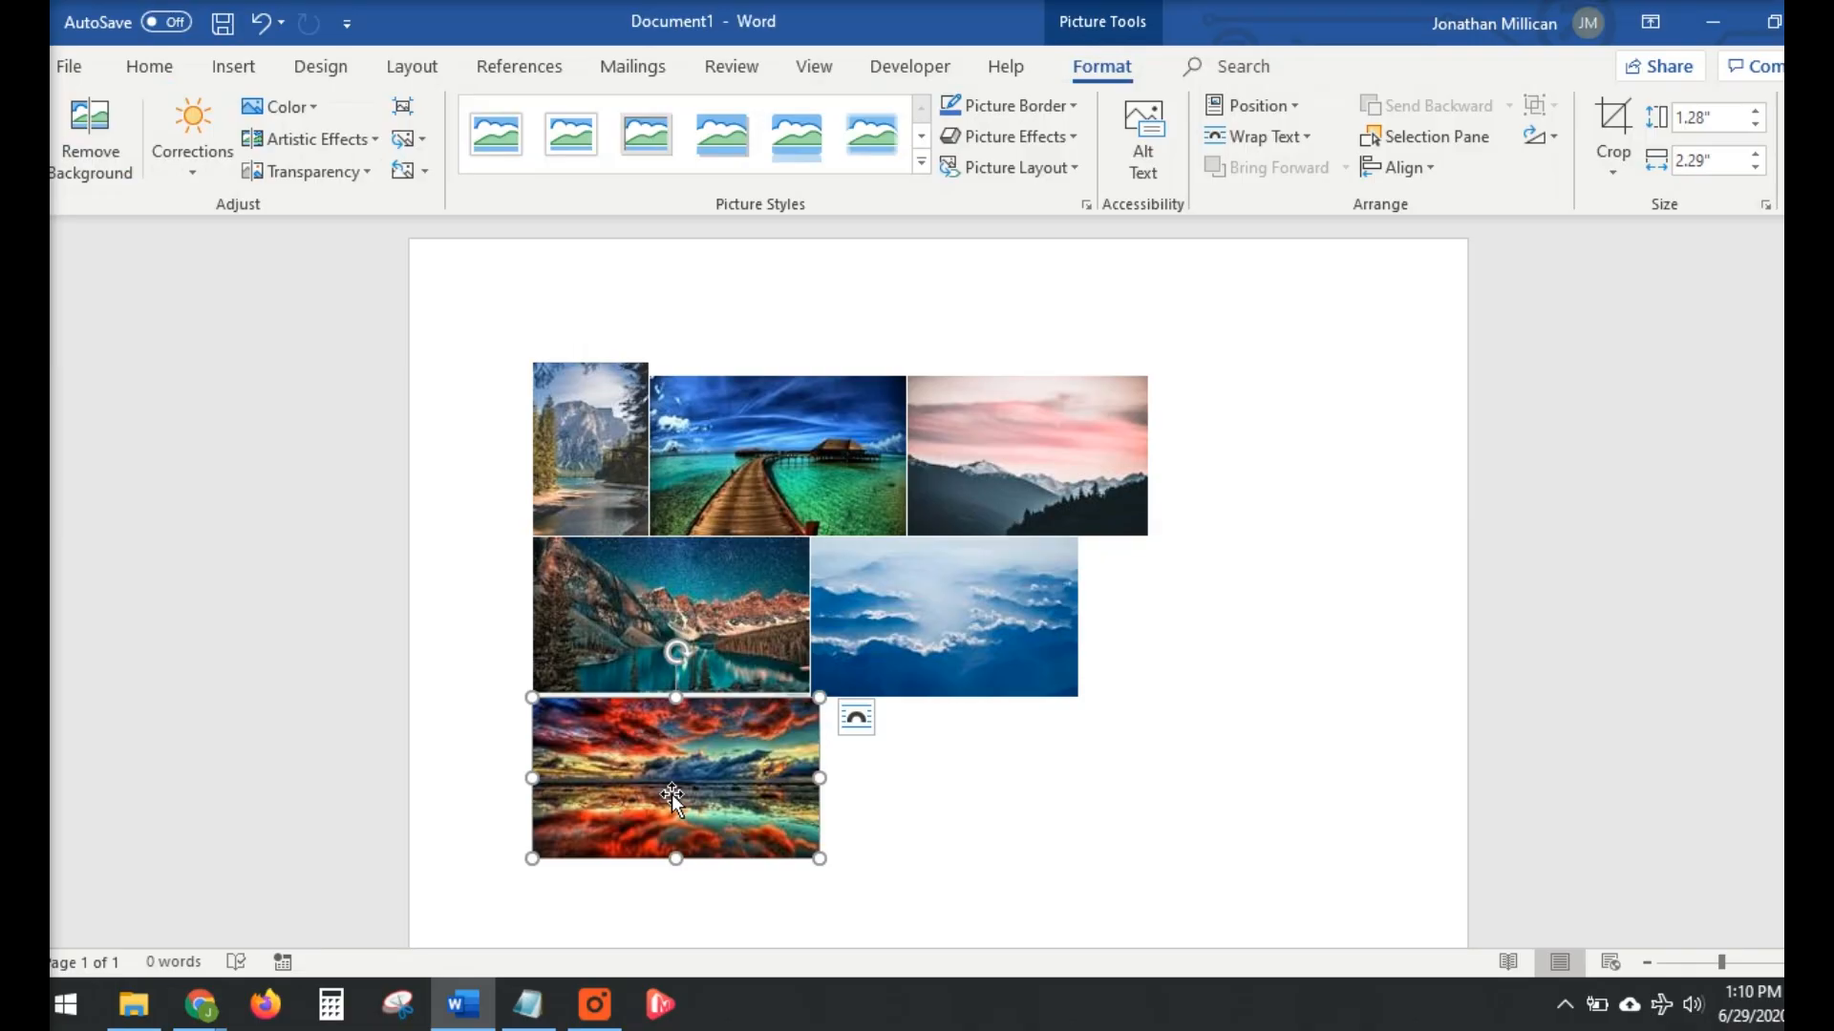
right_click(672, 777)
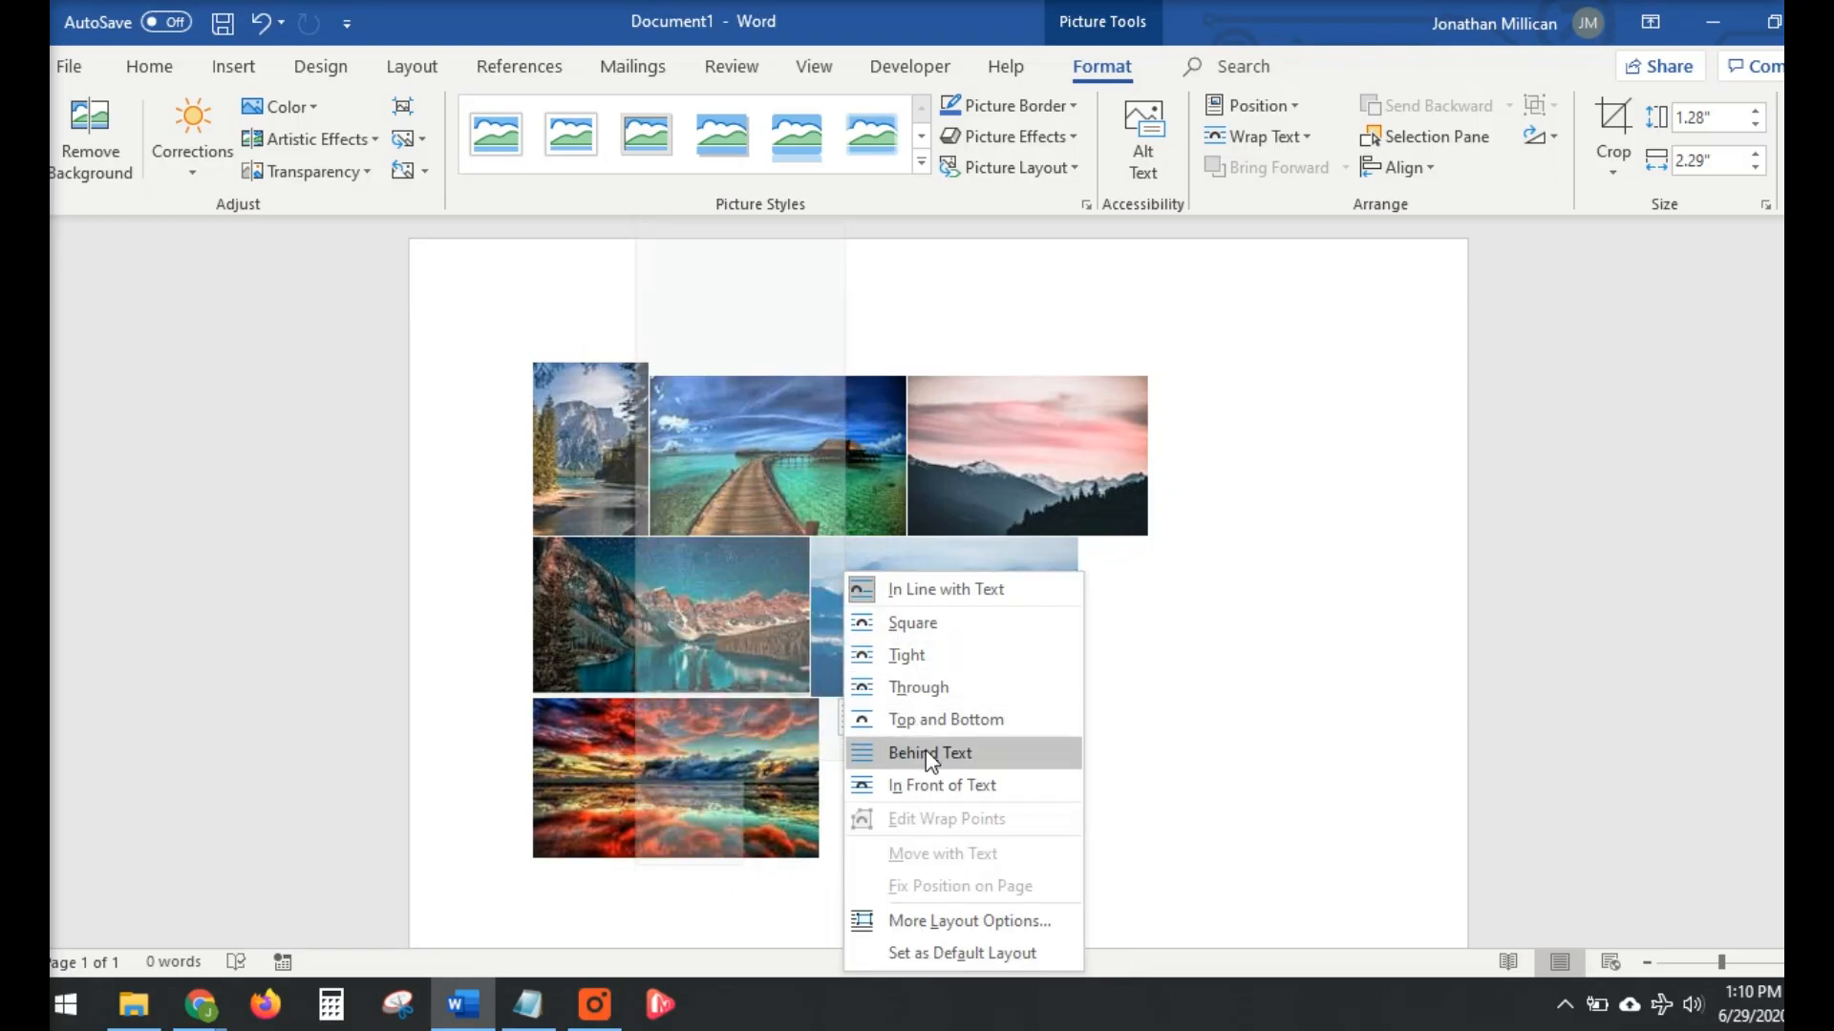
left_click(930, 753)
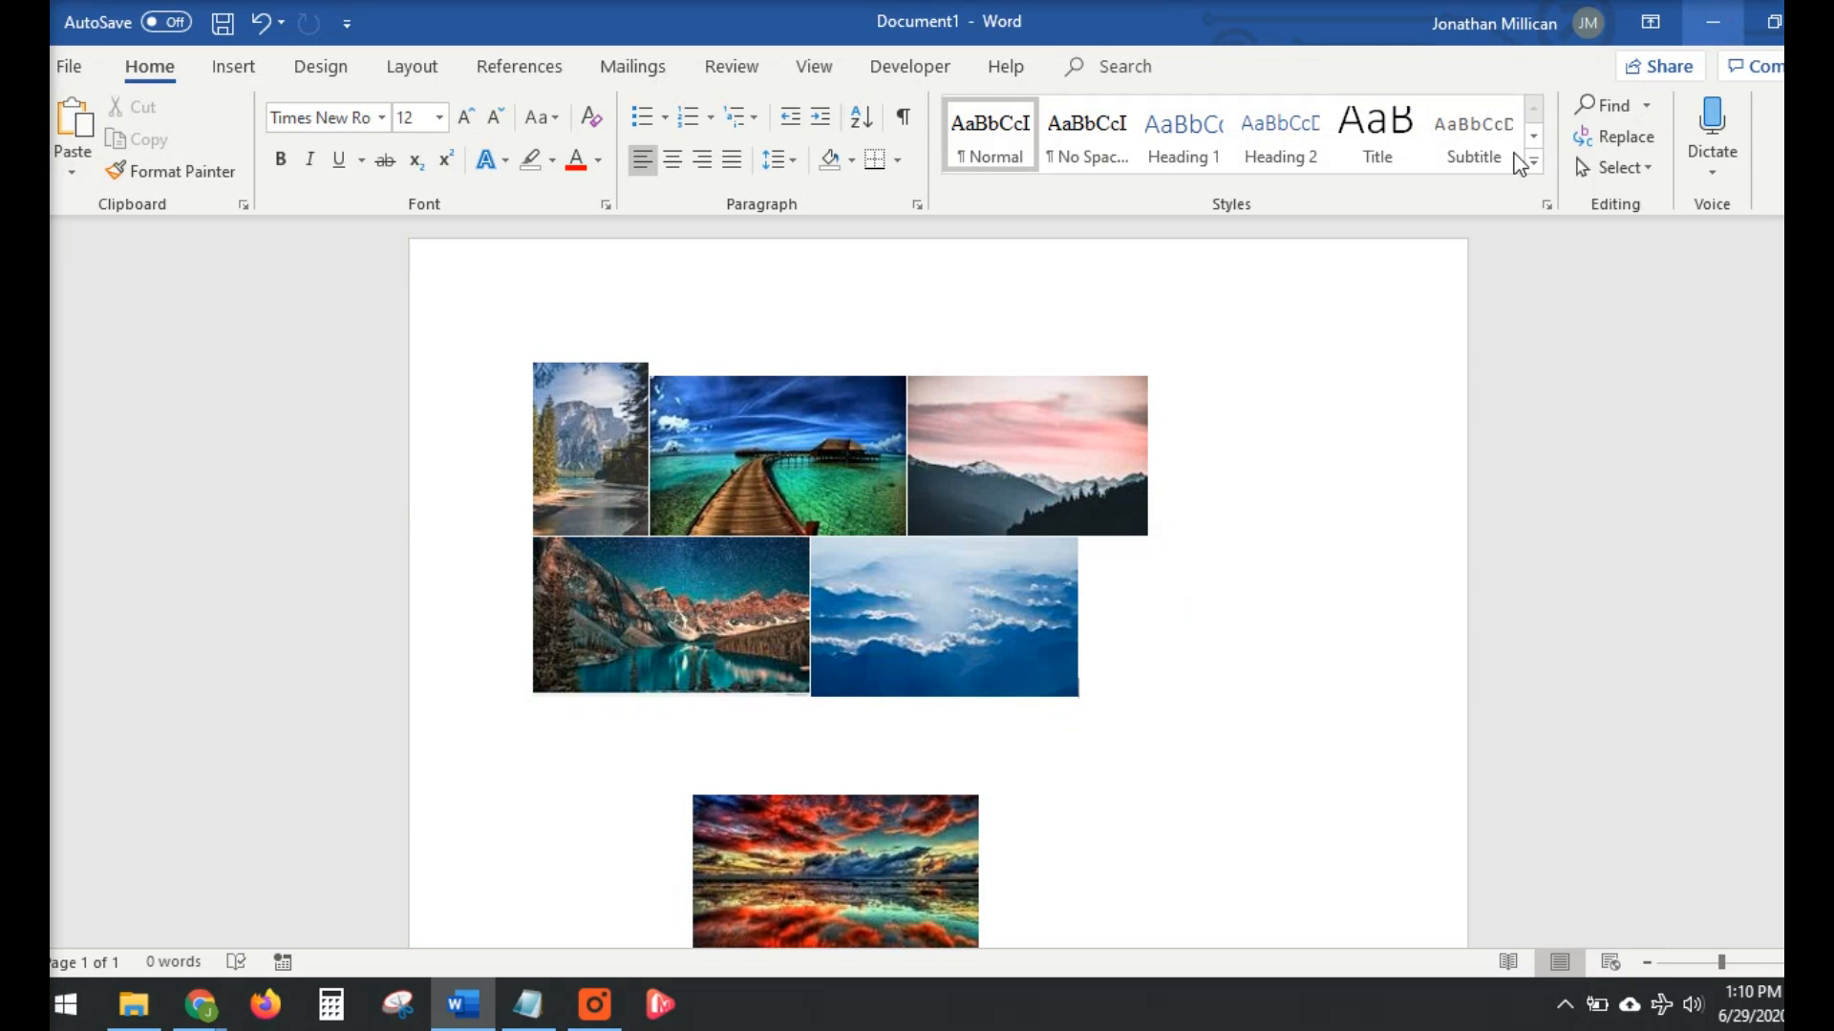
mouse_move(1455, 260)
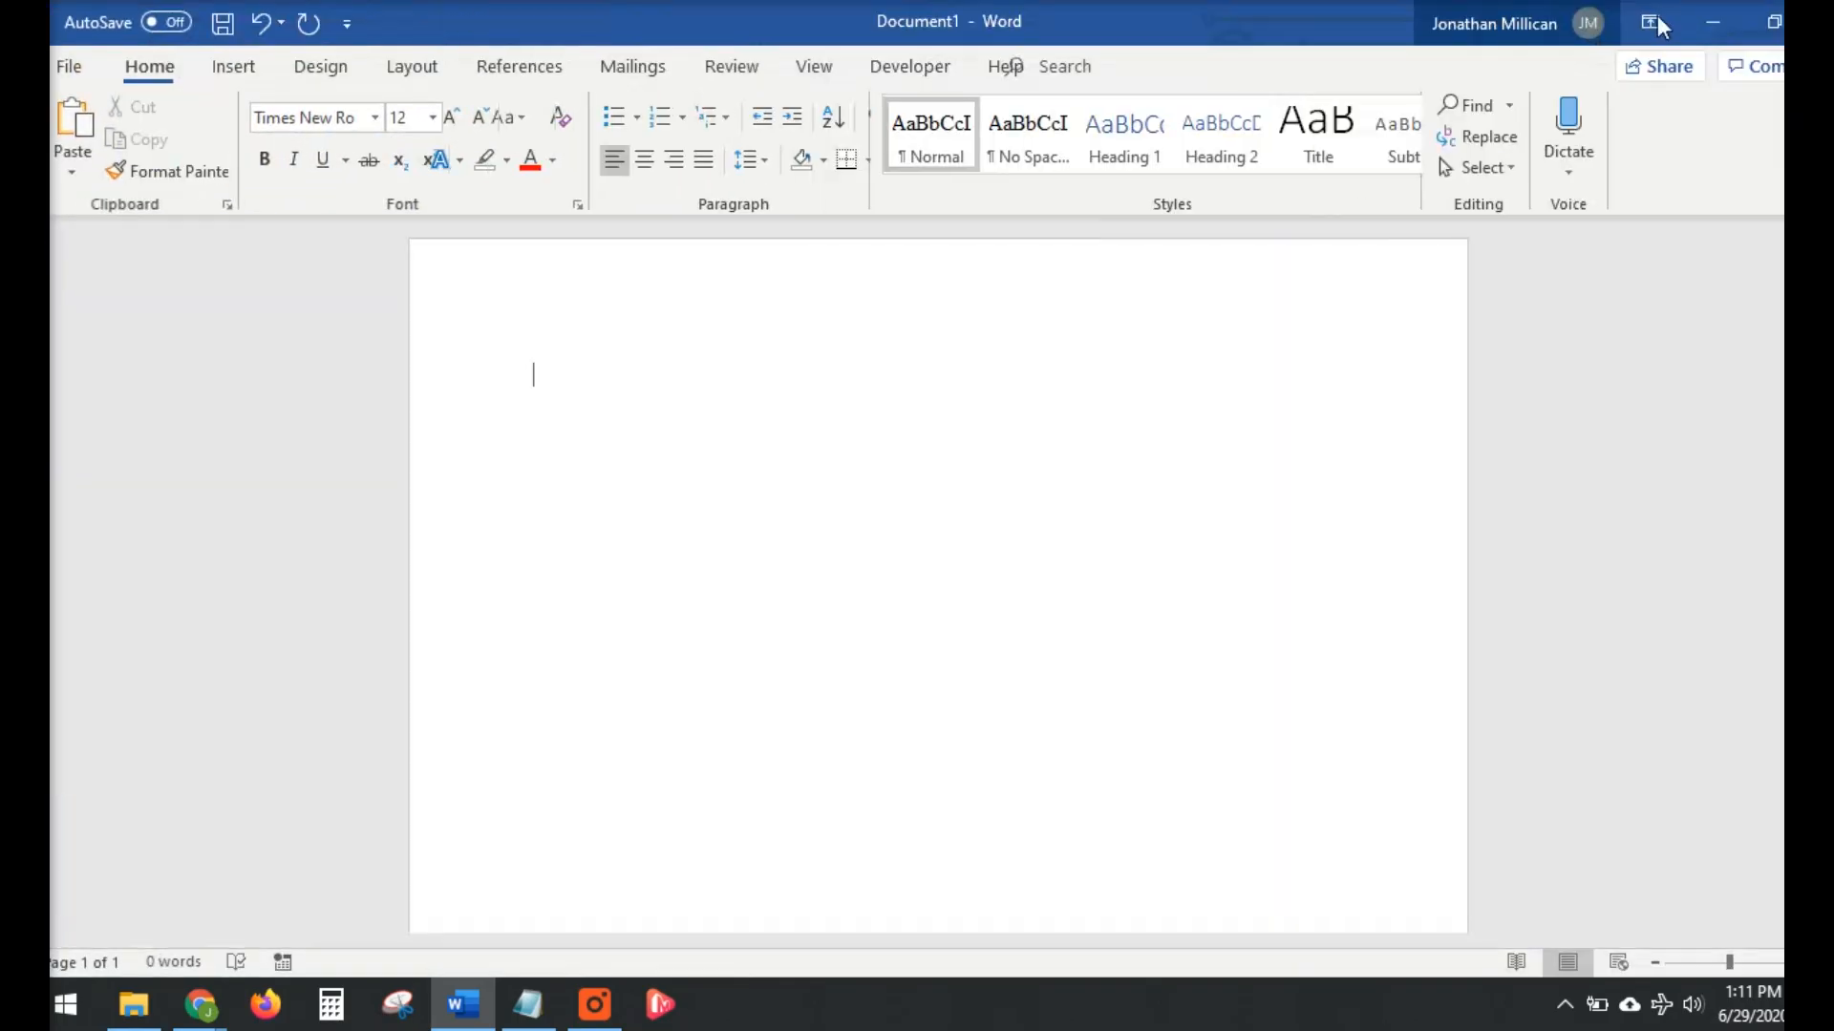
Minimize the Word window so the desktop is visible.
left_click(1711, 21)
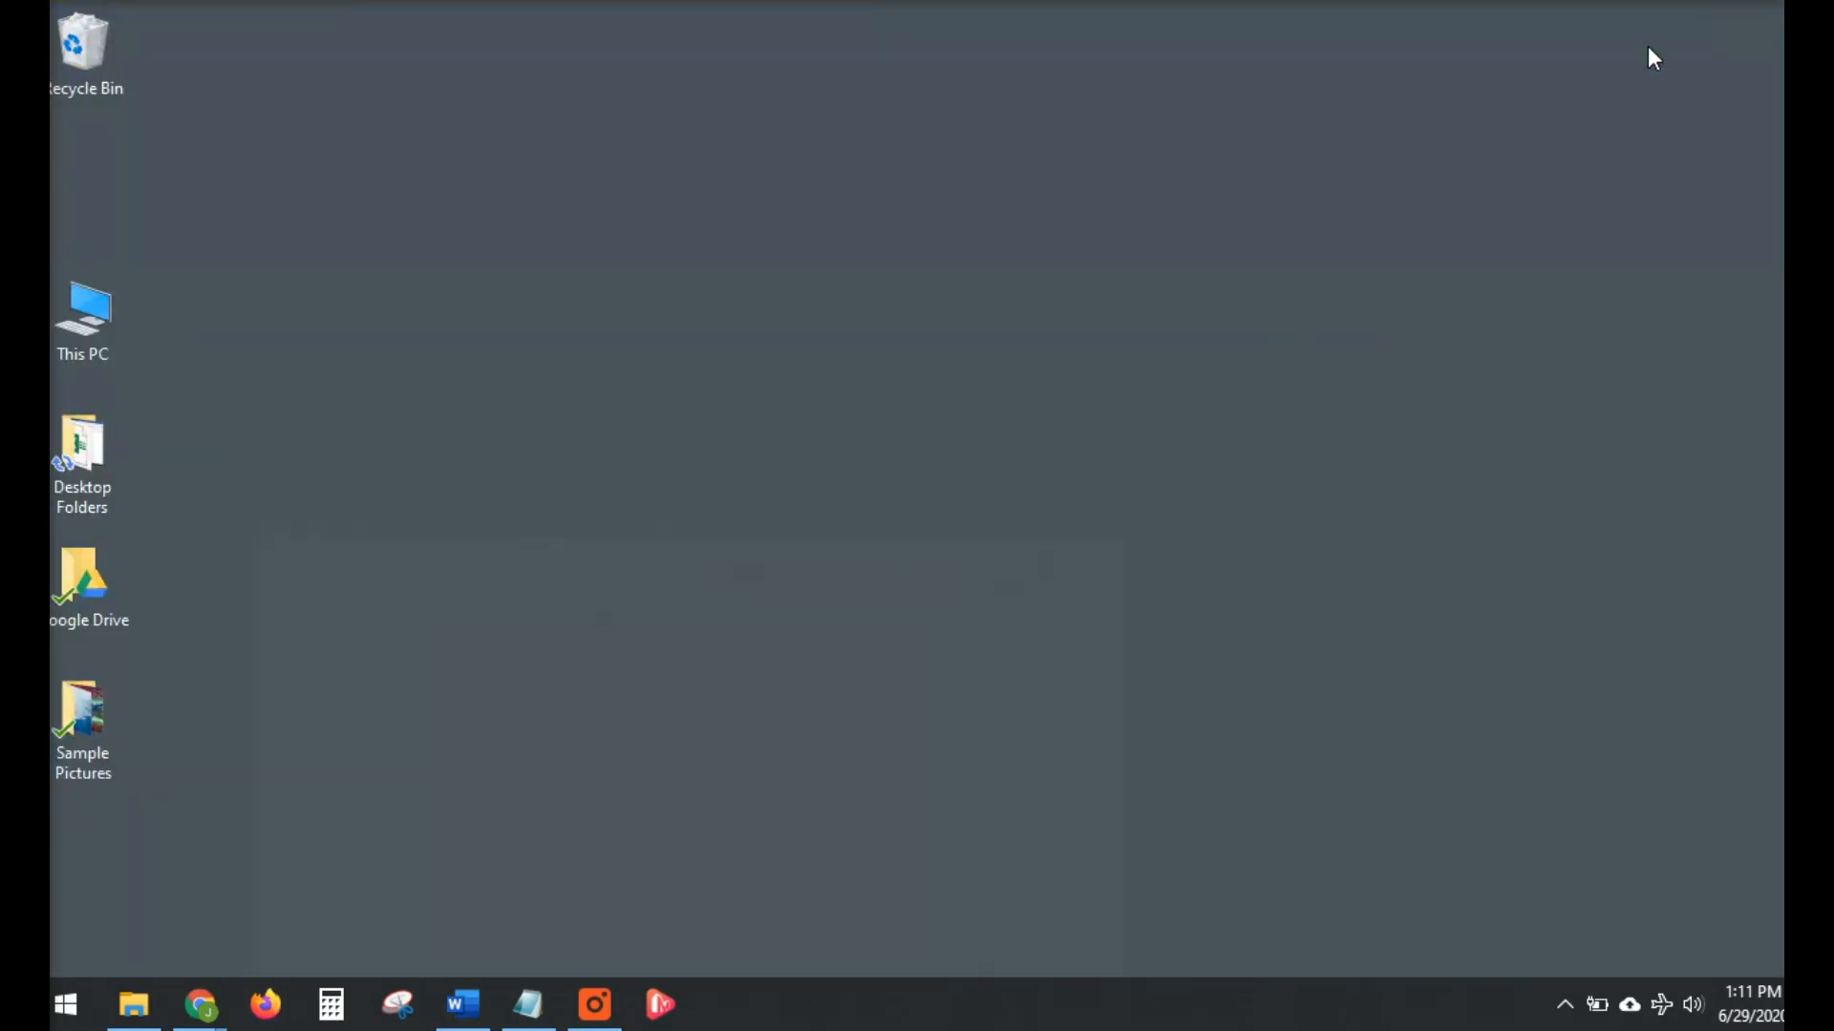
Select all six photos in the Sample Pictures folder with Ctrl+A and bring the blank Word document back up.
left_click(82, 713)
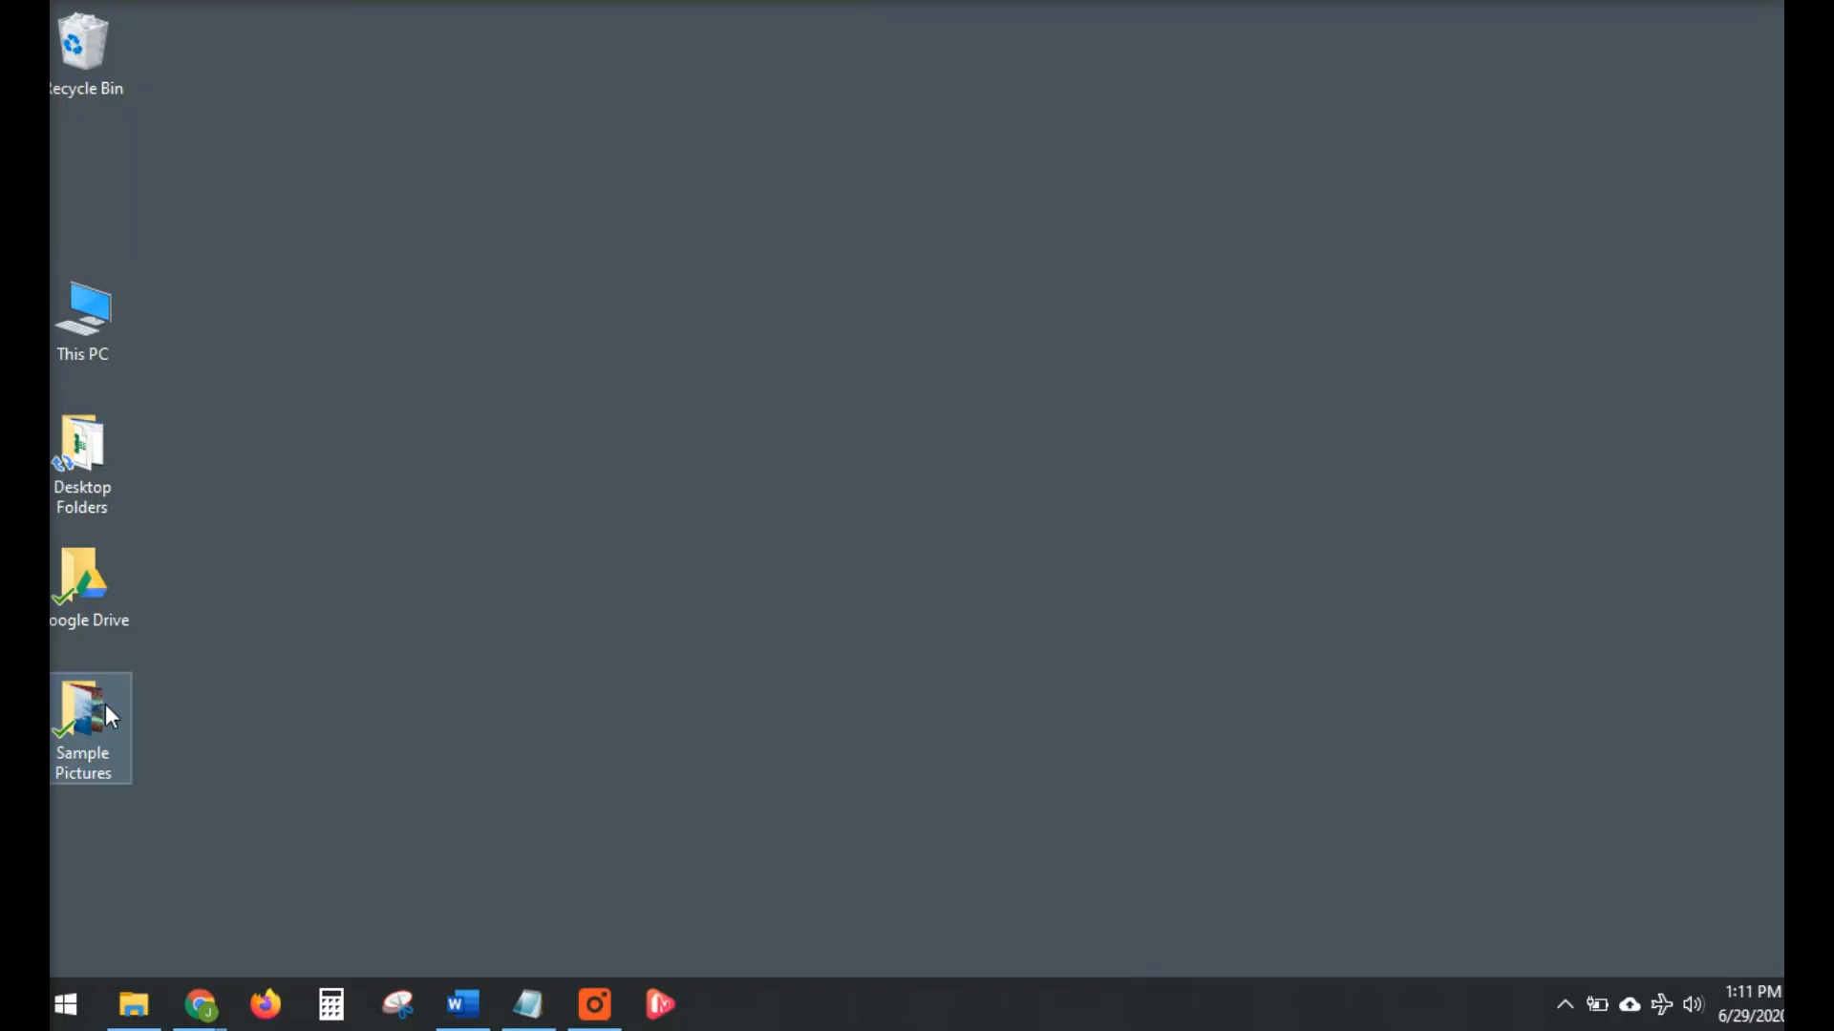
double_click(82, 701)
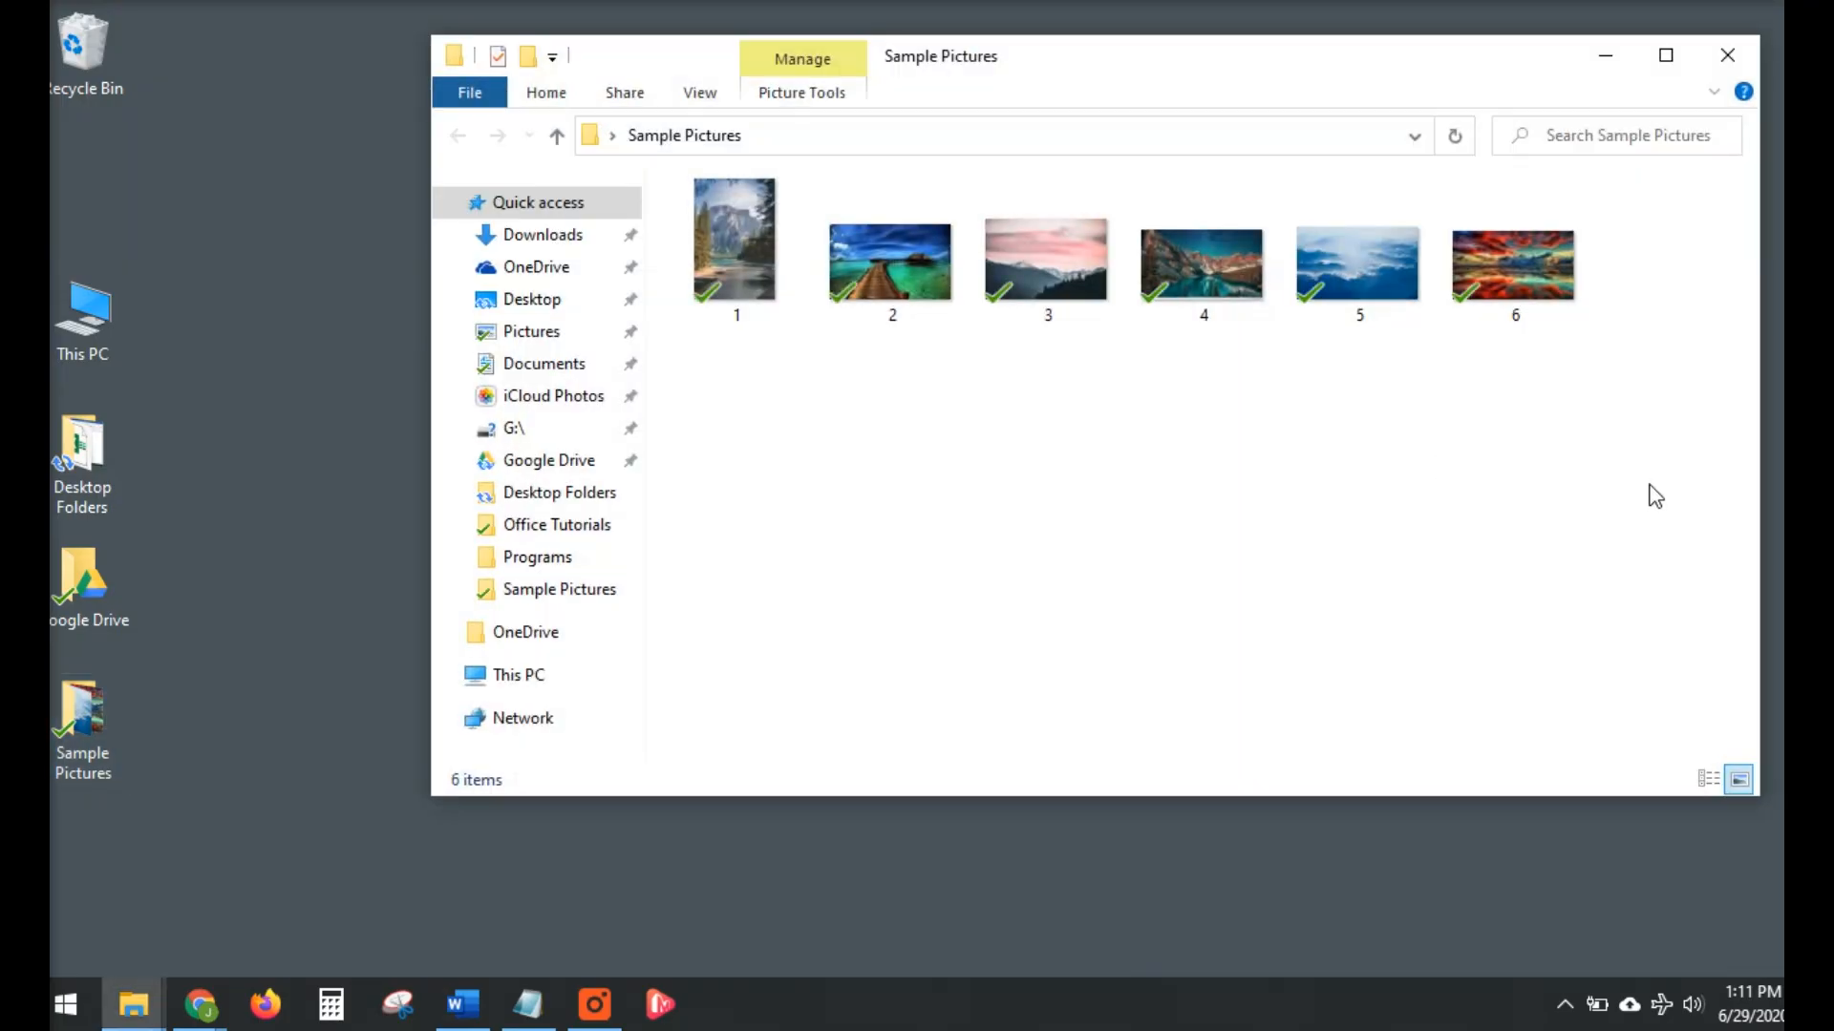
key("ctrl+a")
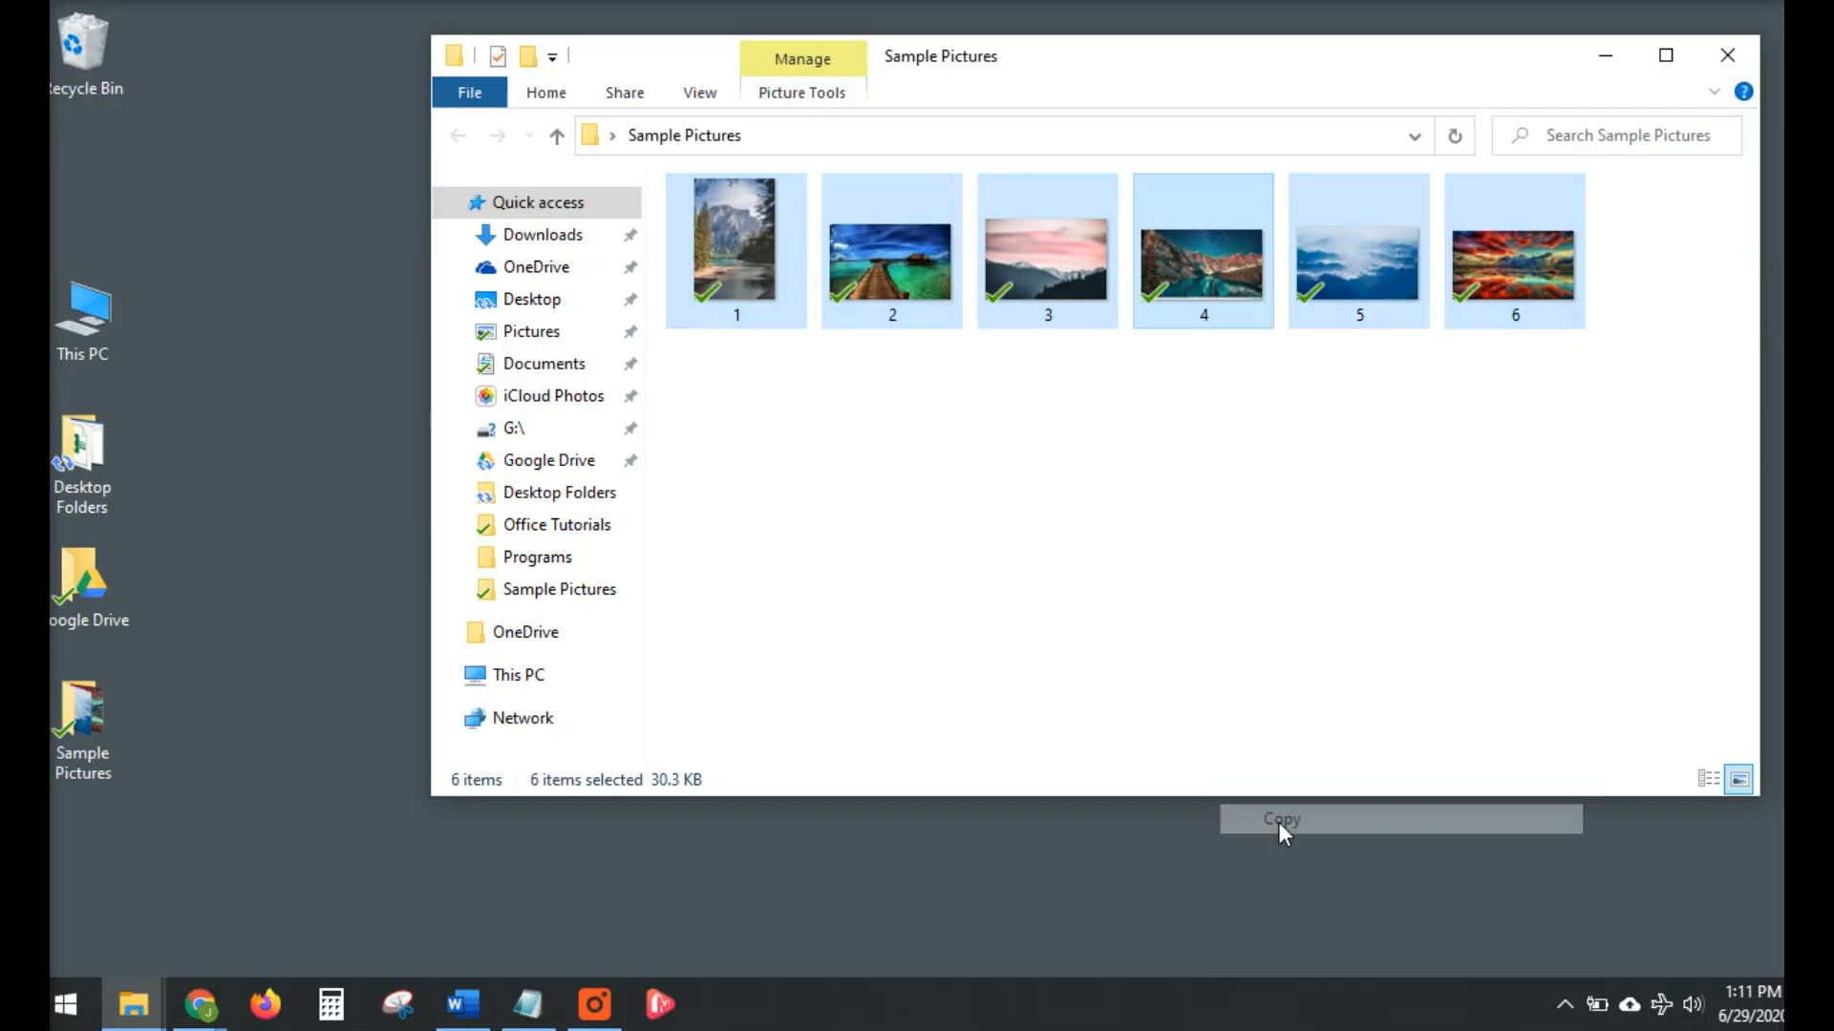
left_click(461, 1003)
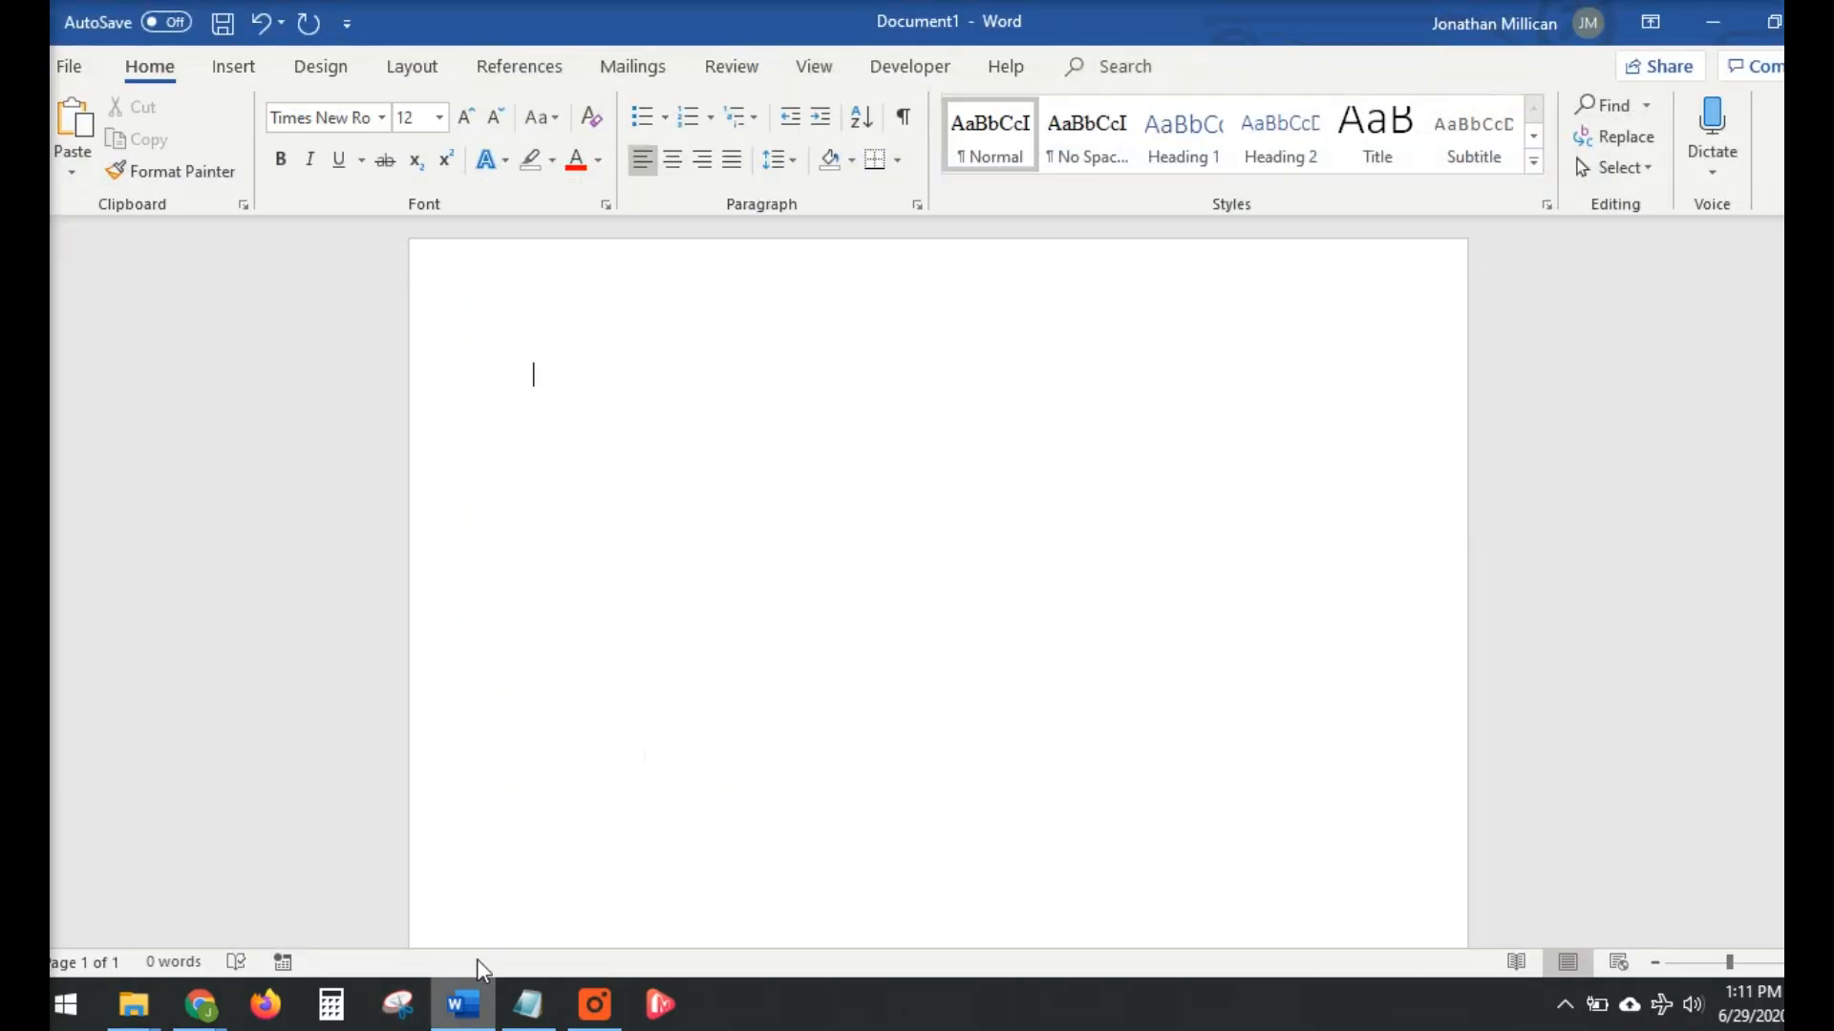
mouse_move(749, 385)
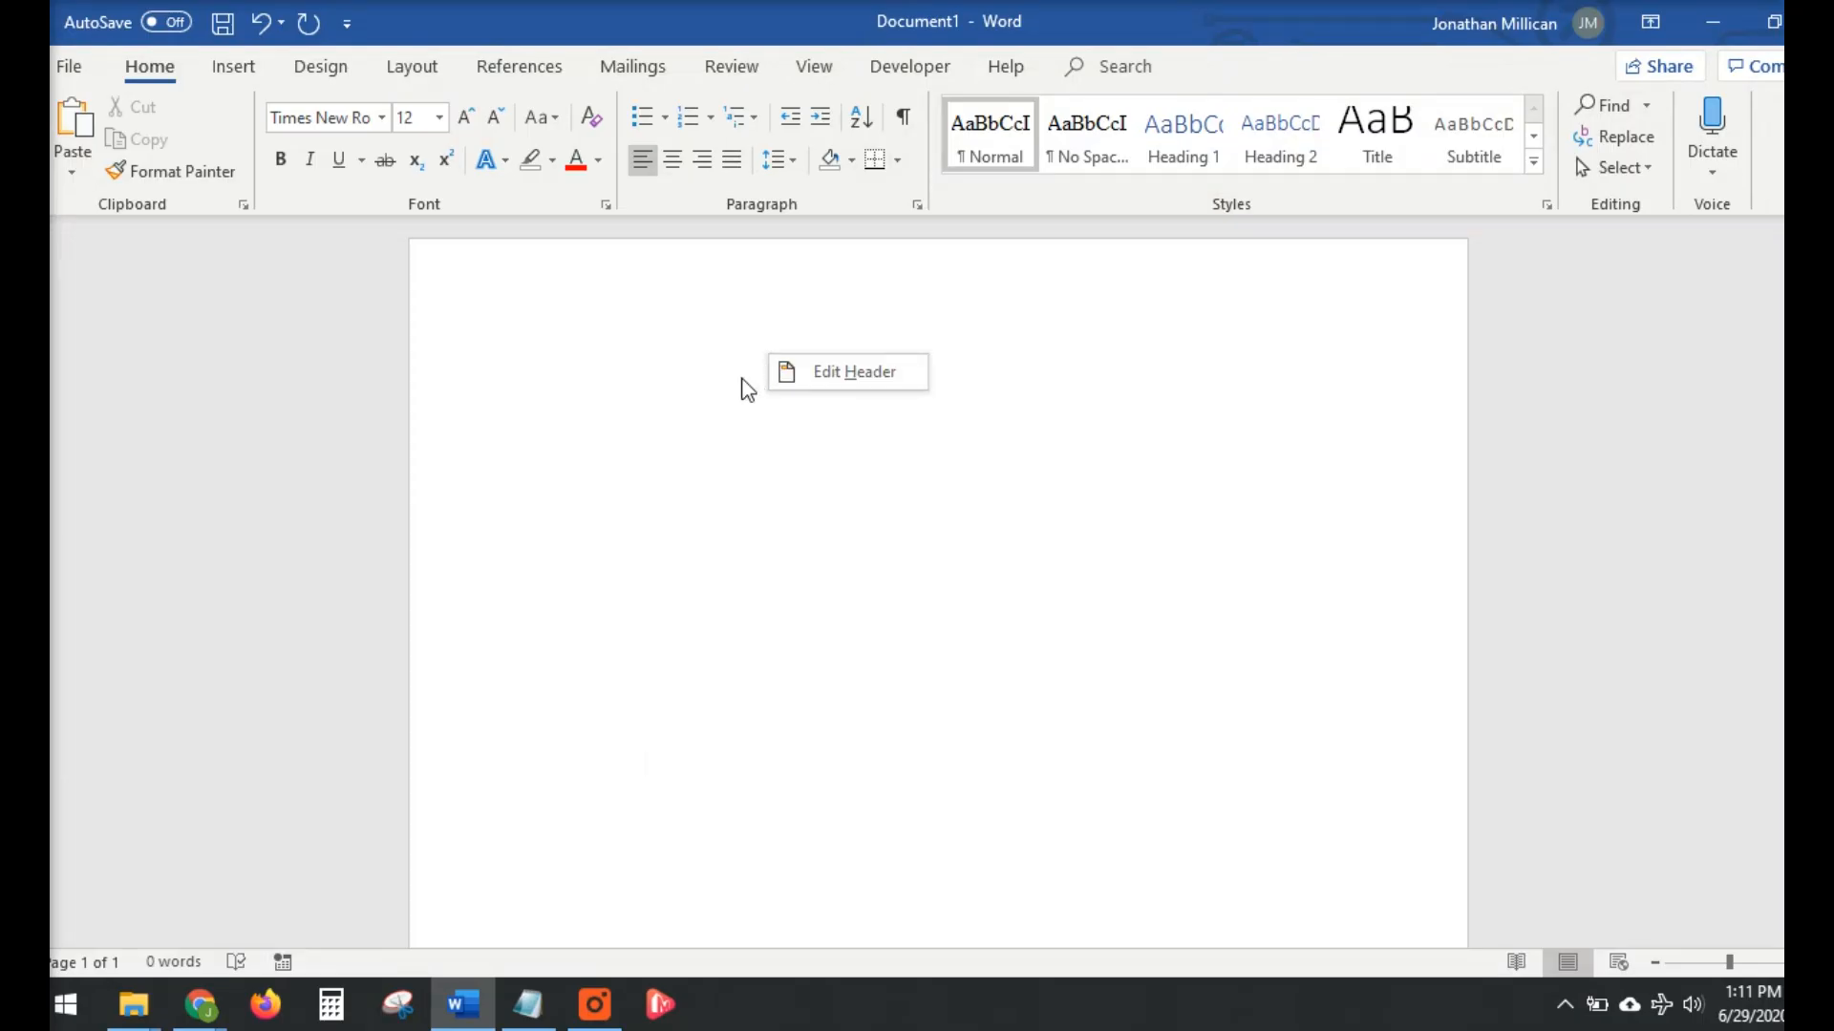